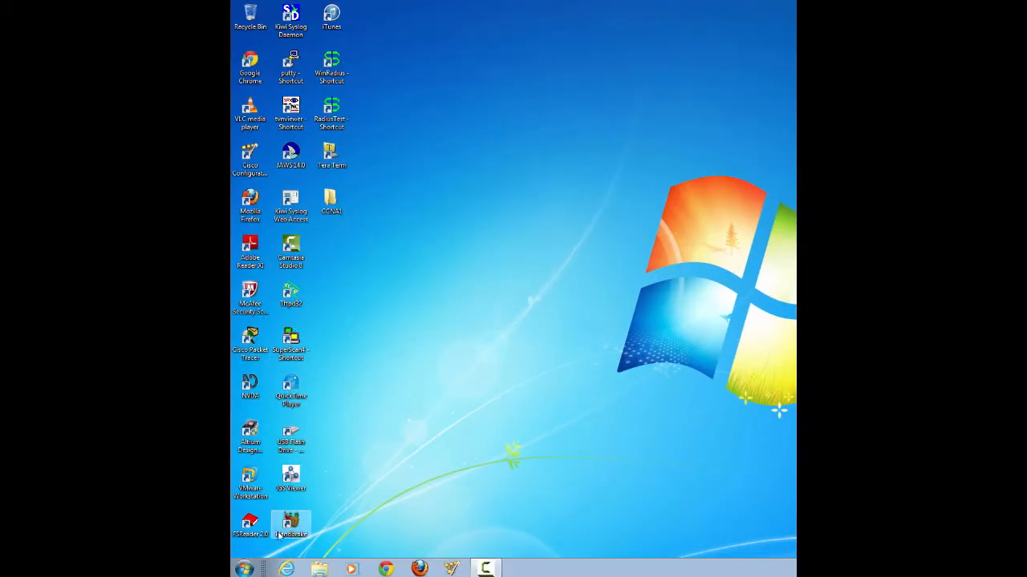
- Open Network and Sharing Center from Control Panel using the Category view
left_click(245, 568)
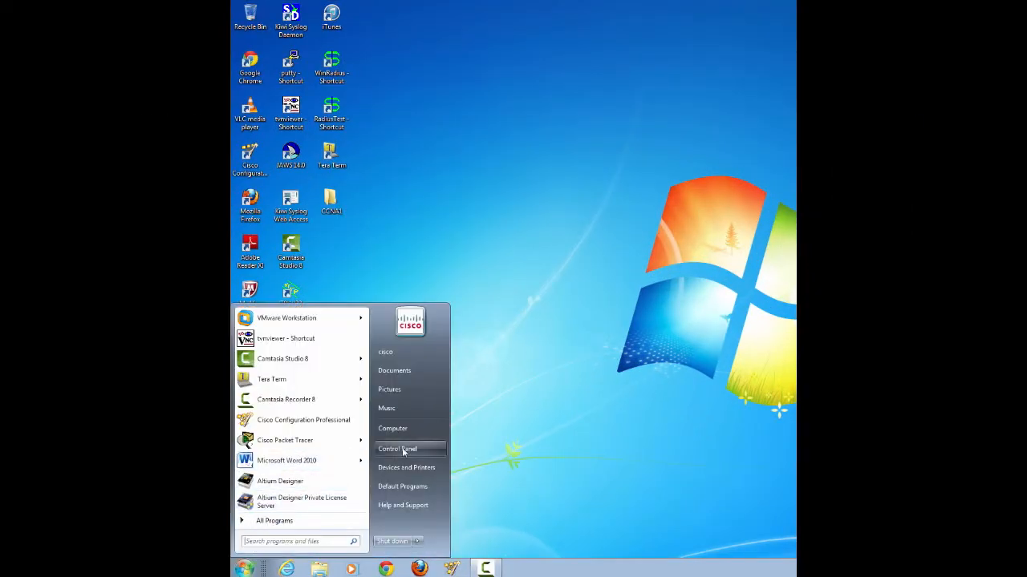
left_click(397, 450)
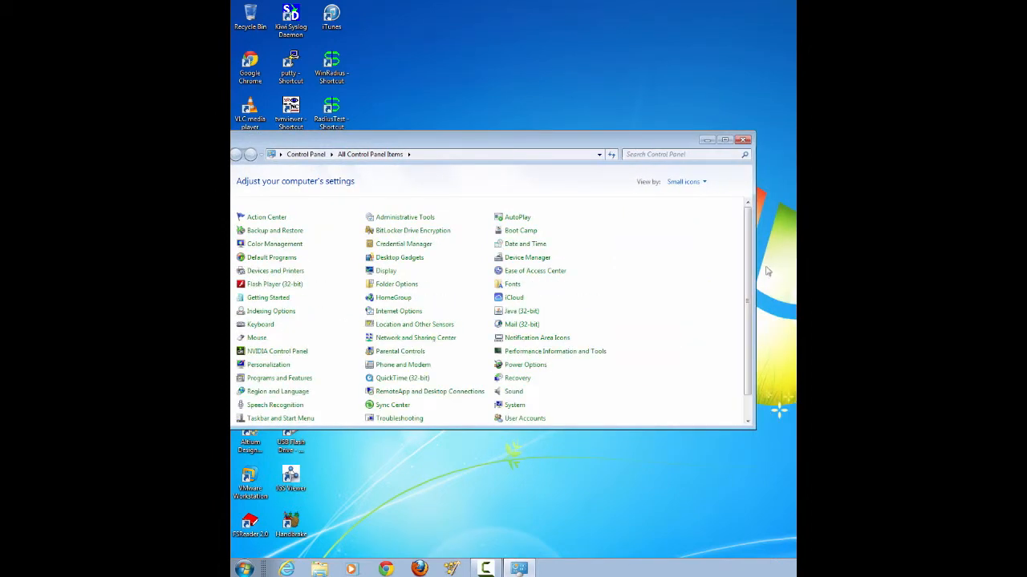
left_click(720, 167)
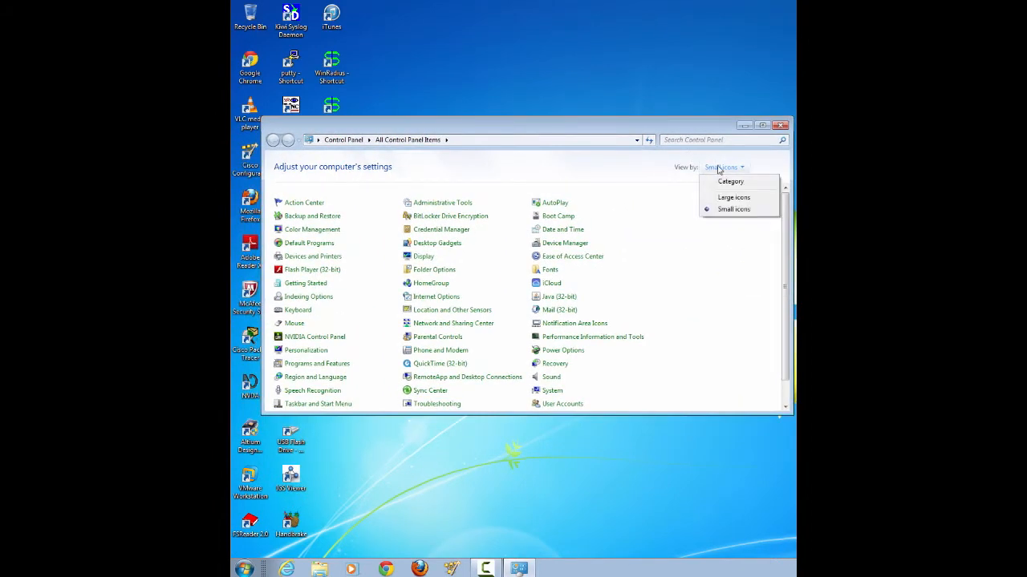
left_click(730, 181)
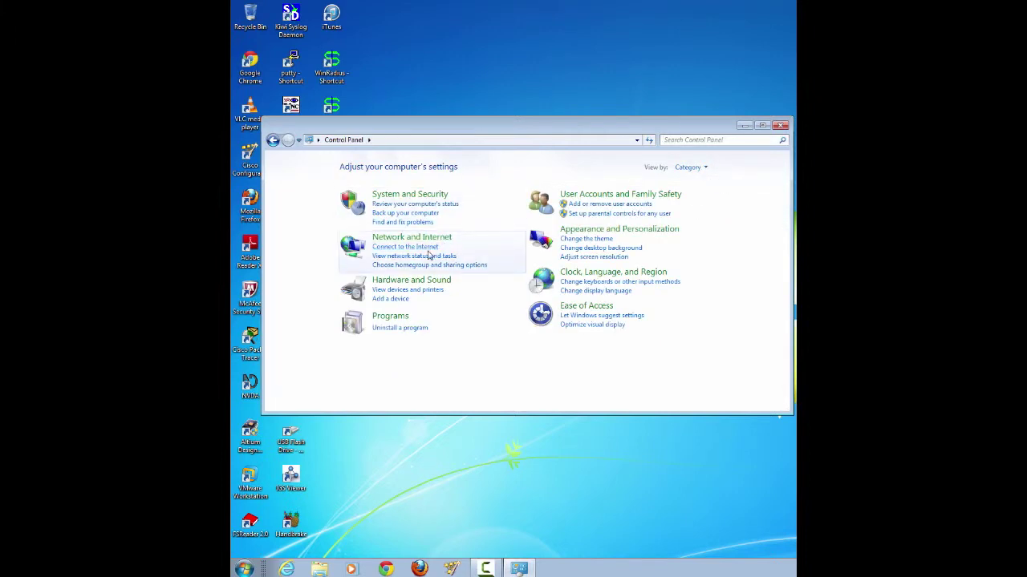
mouse_move(428, 256)
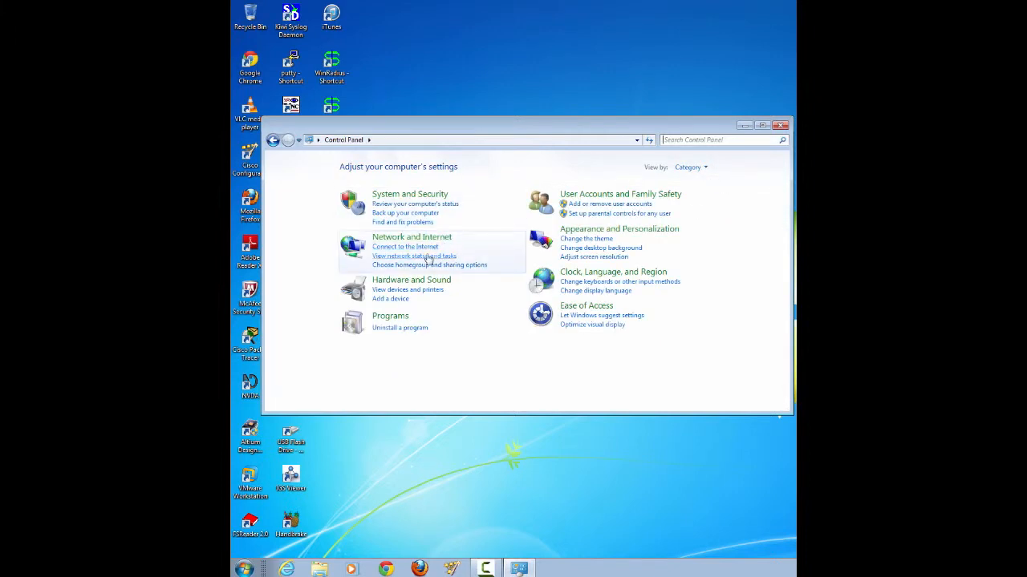
left_click(414, 256)
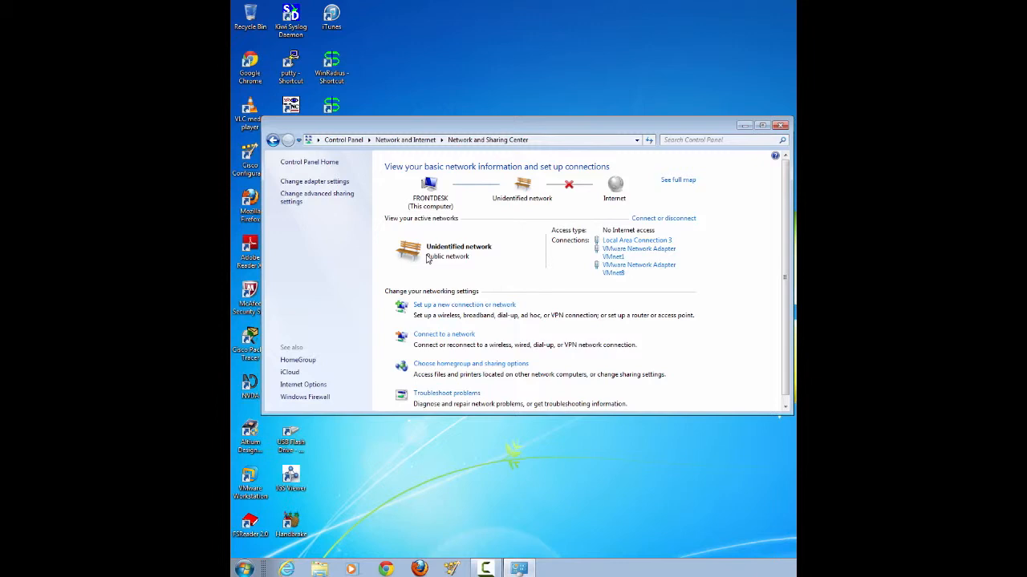
- Open Local Area Connection 3's Properties from the network adapter list
left_click(315, 181)
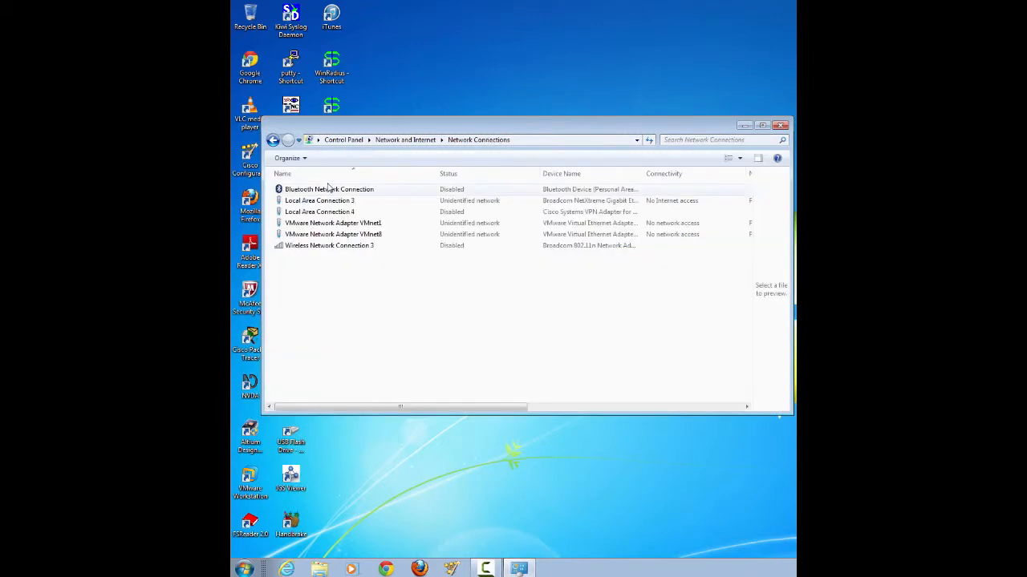
mouse_move(319, 200)
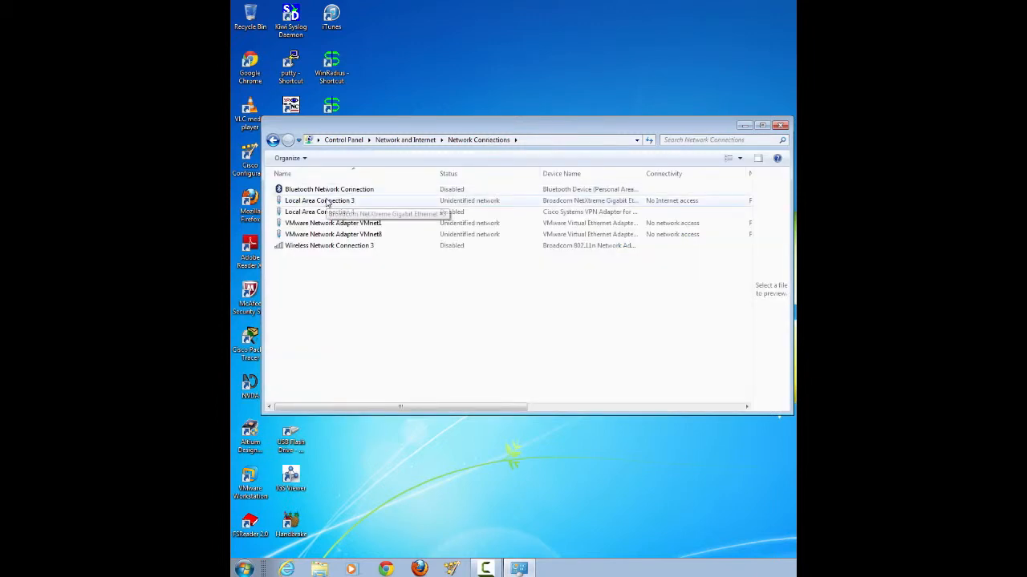
right_click(319, 200)
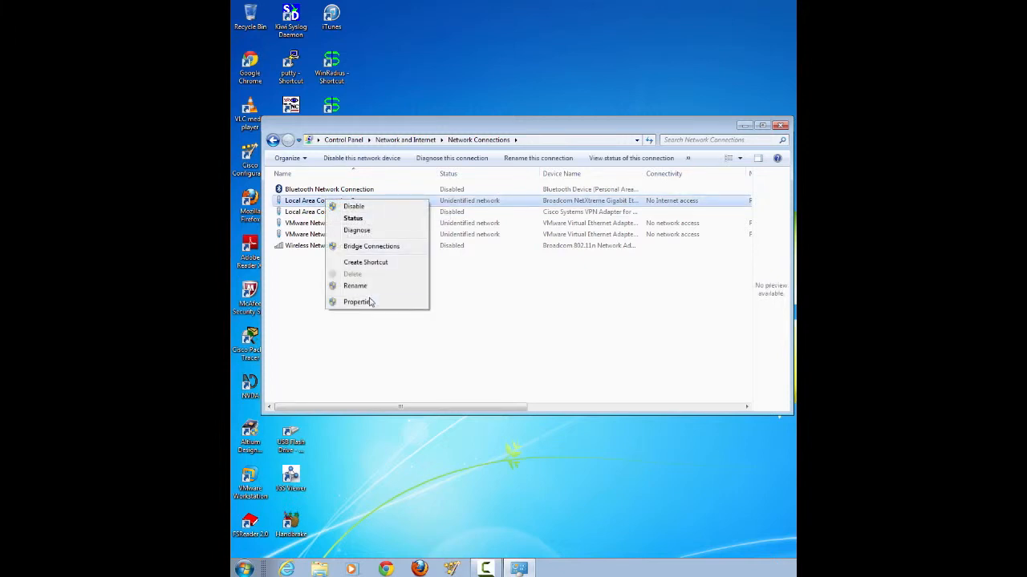
left_click(358, 302)
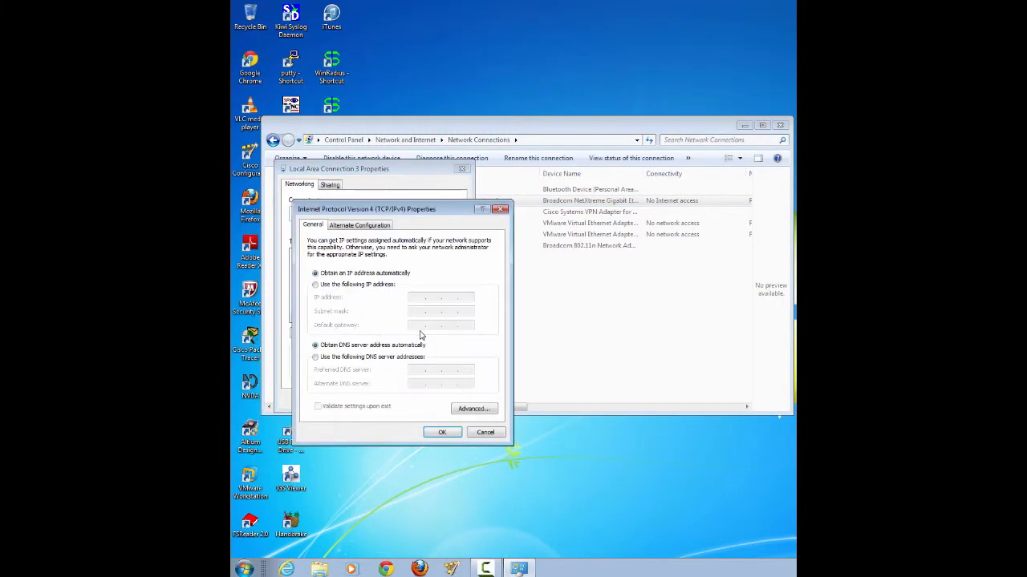
- Assign static IPv4 192.168.1.10 with mask 255.255.255.0, confirm, and close the properties
left_click(315, 284)
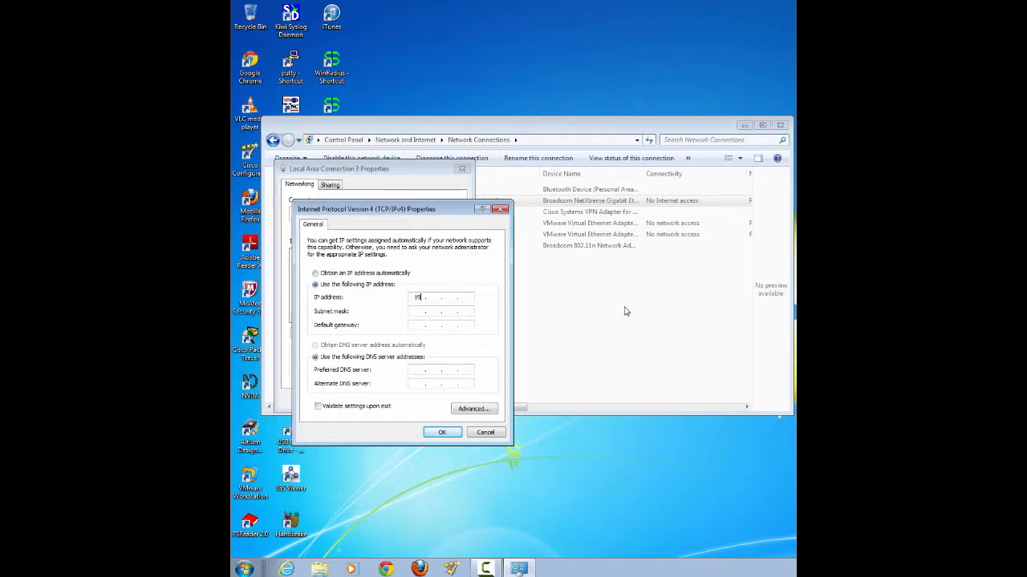
type("192.1")
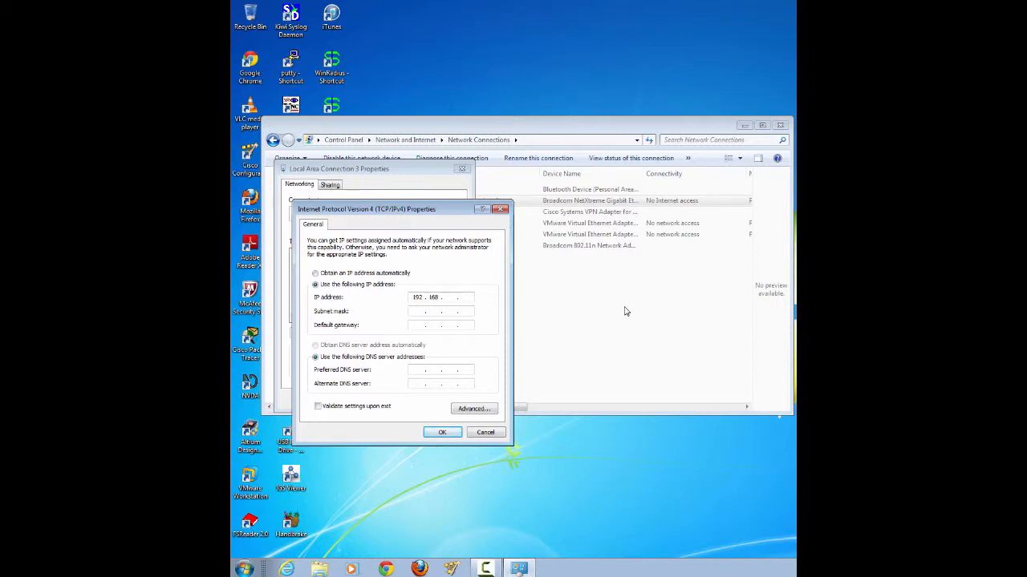
type("1")
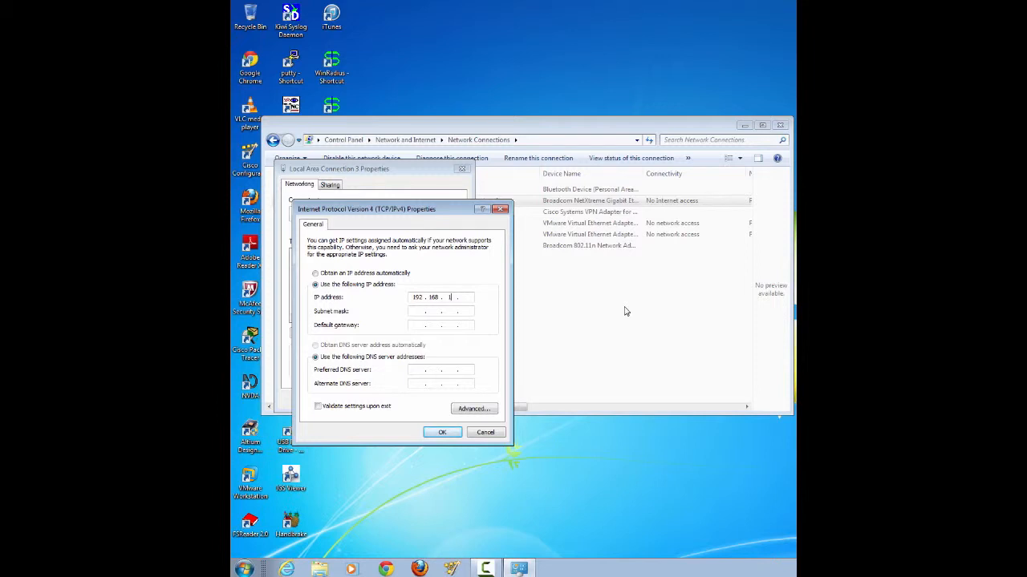
type("10")
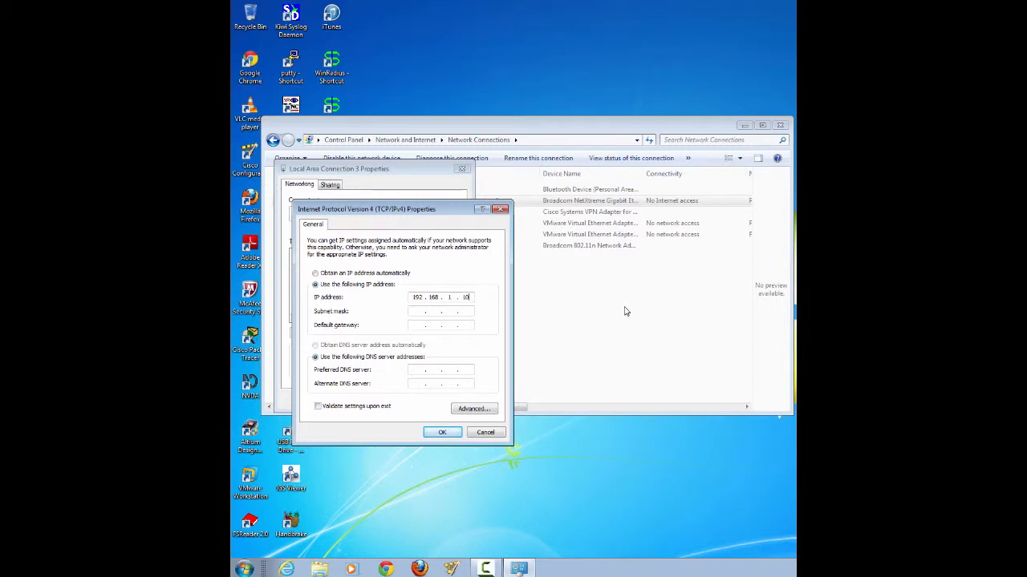
left_click(425, 311)
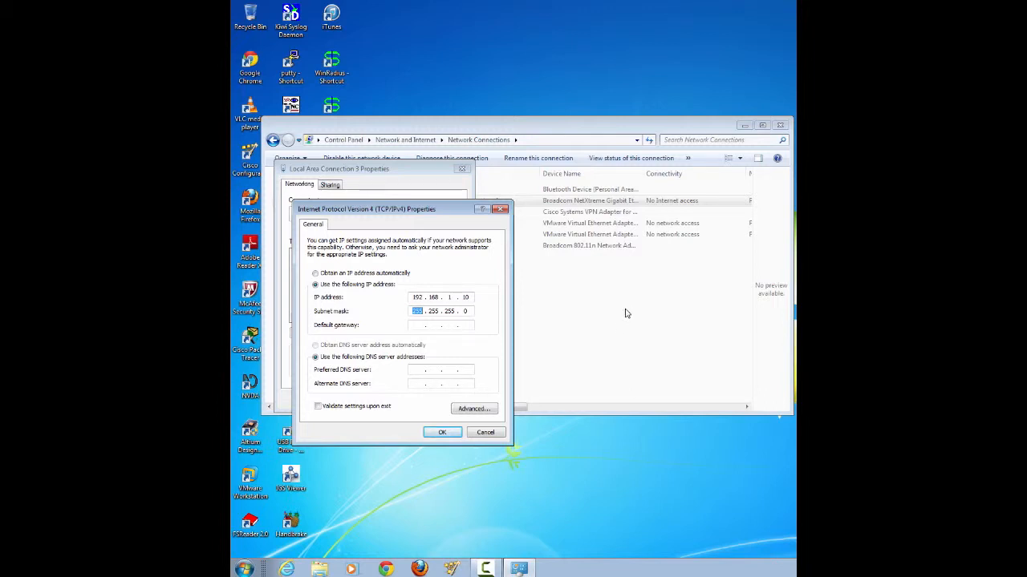
left_click(441, 432)
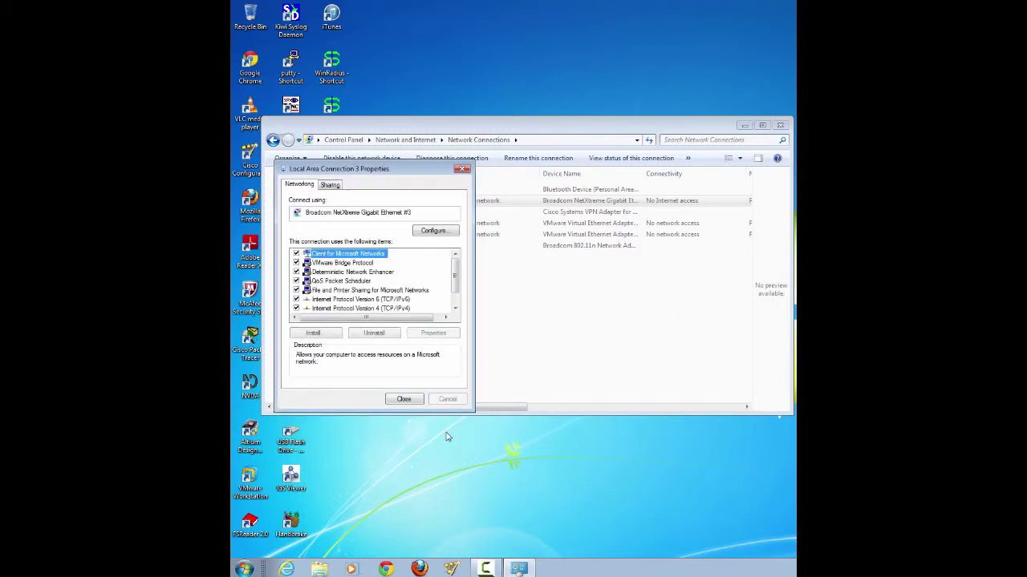
left_click(404, 398)
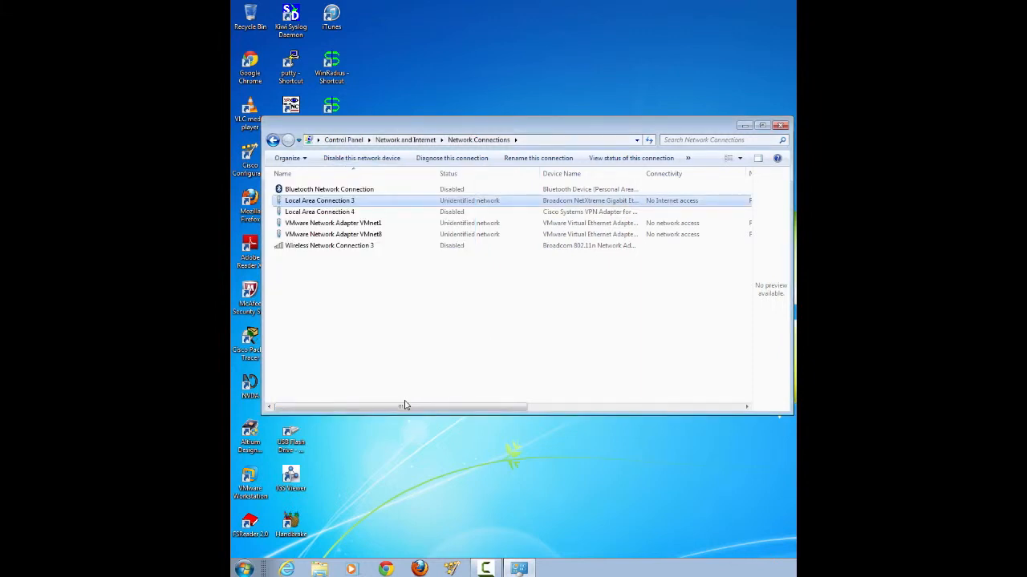
mouse_move(638, 424)
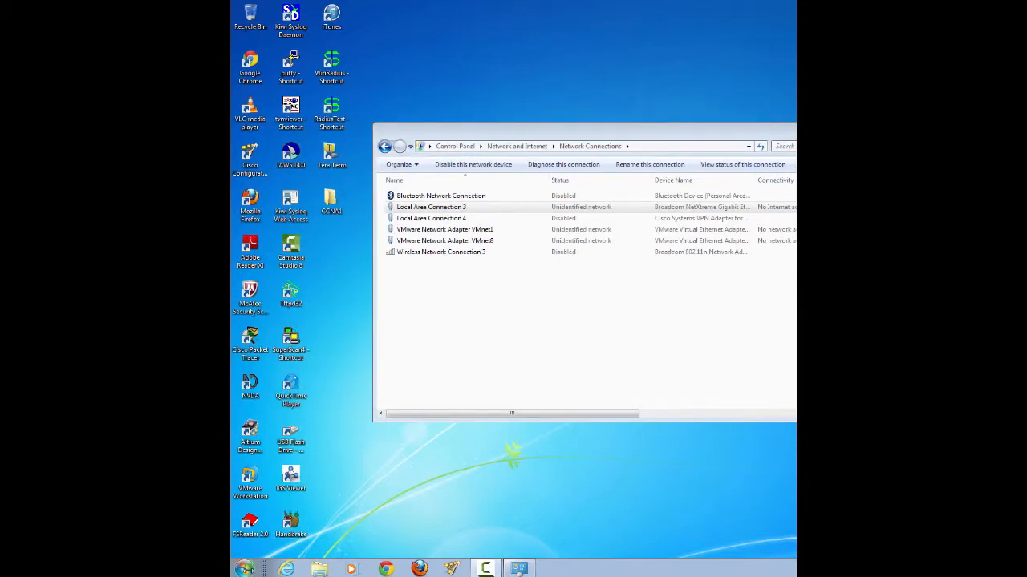
- Launch cmd and run ipconfig /all, scrolling through the adapter details
left_click(245, 568)
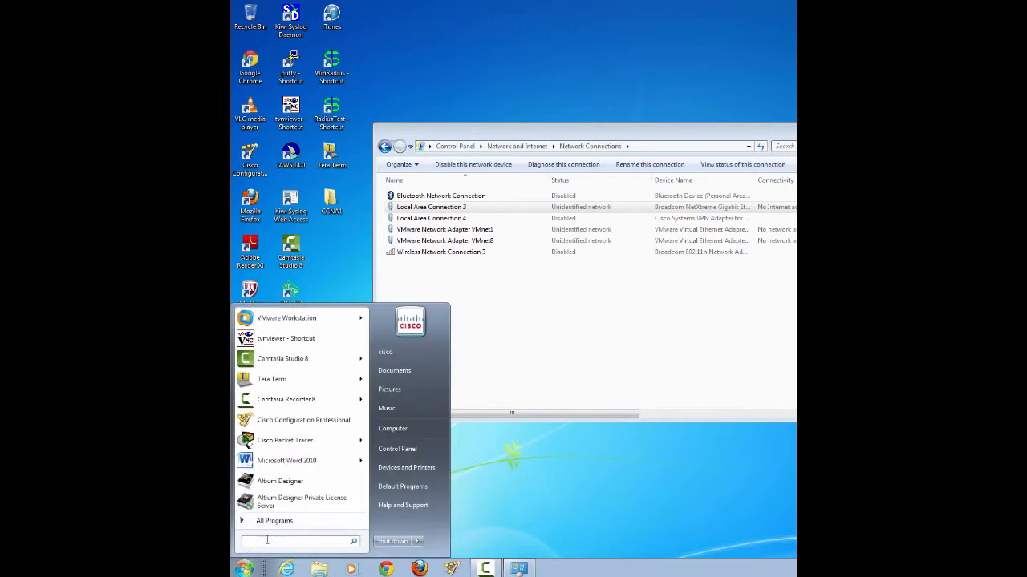
type("cmd")
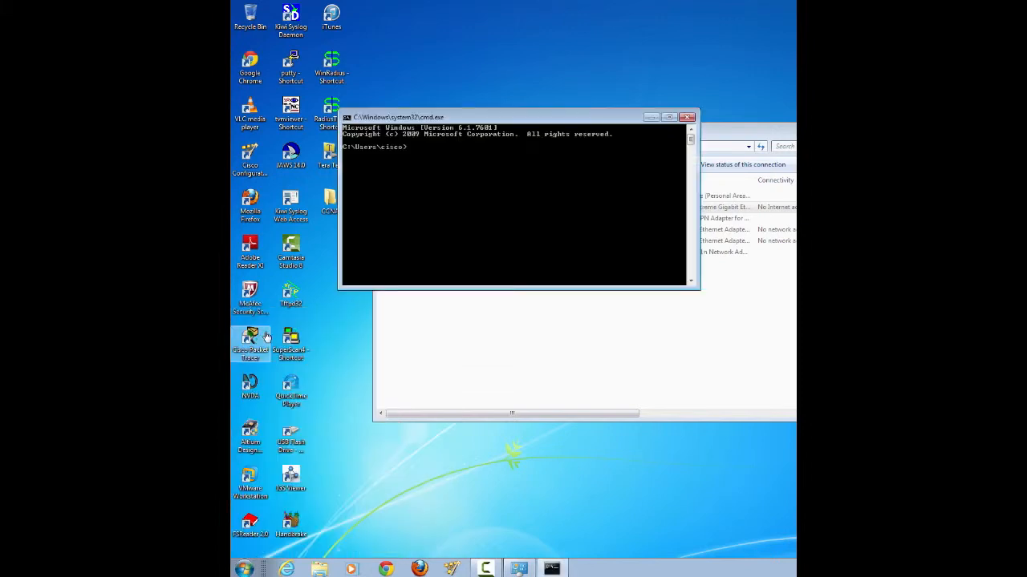
type("ip")
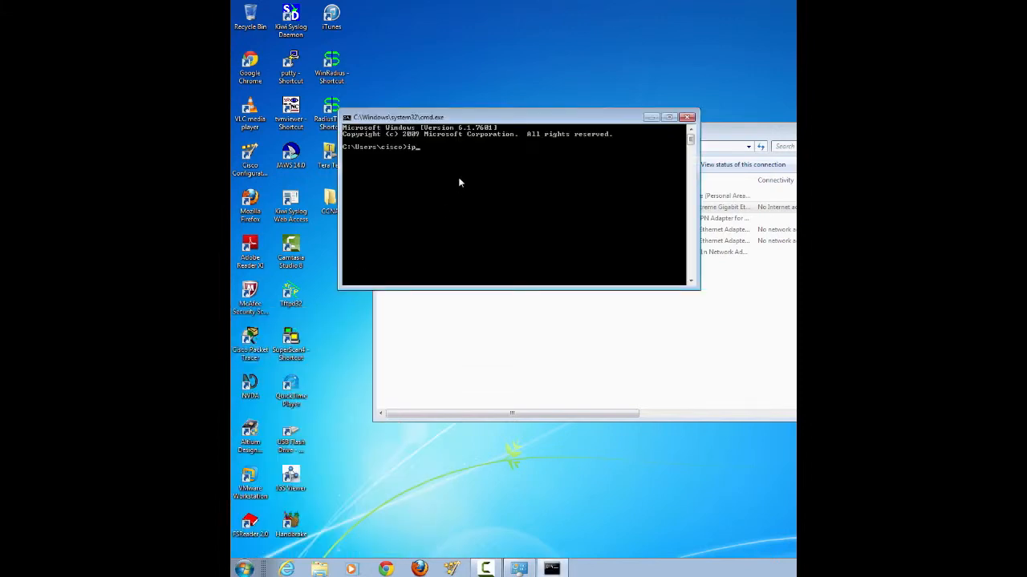
type("config /all")
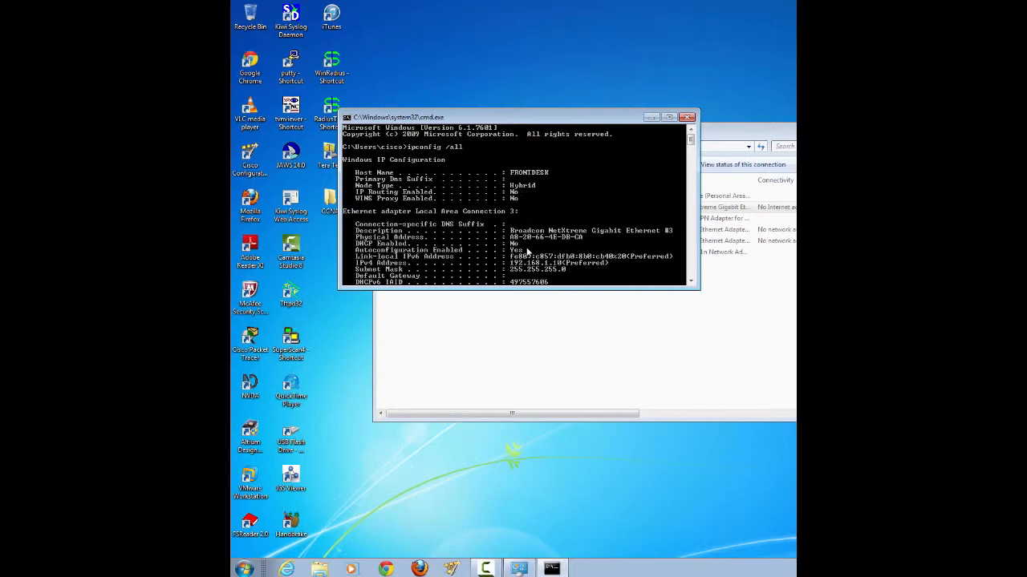
mouse_move(599, 270)
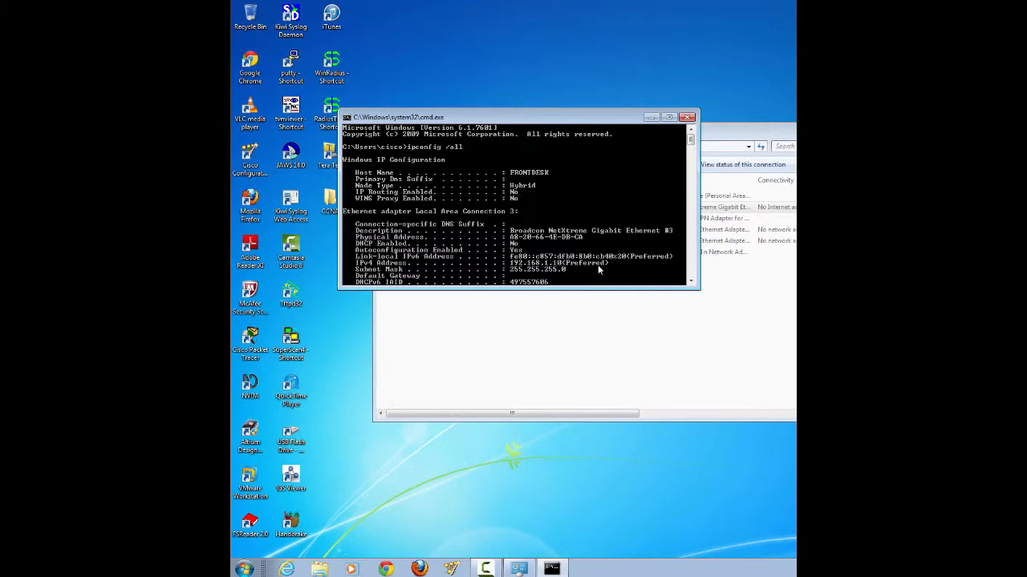
scroll("down", 3)
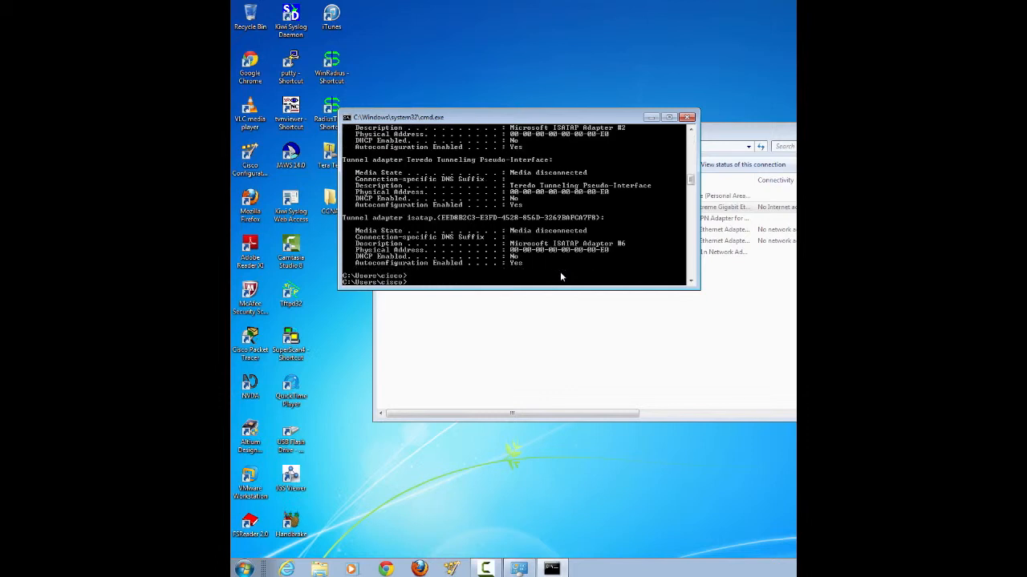
- Ping 192.168.1.11 from the Command Prompt
type("ping 192.1")
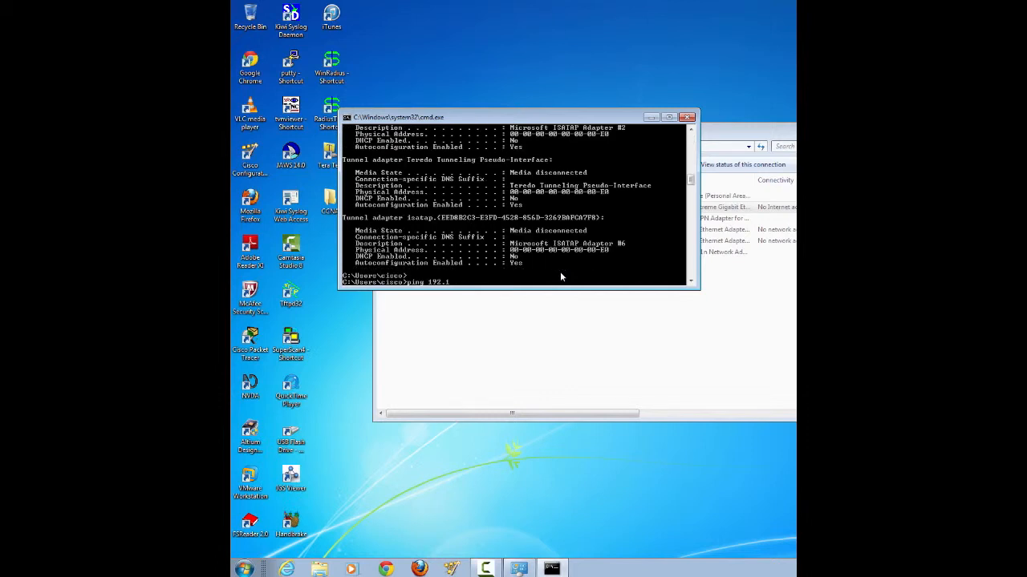
type("68.1.11")
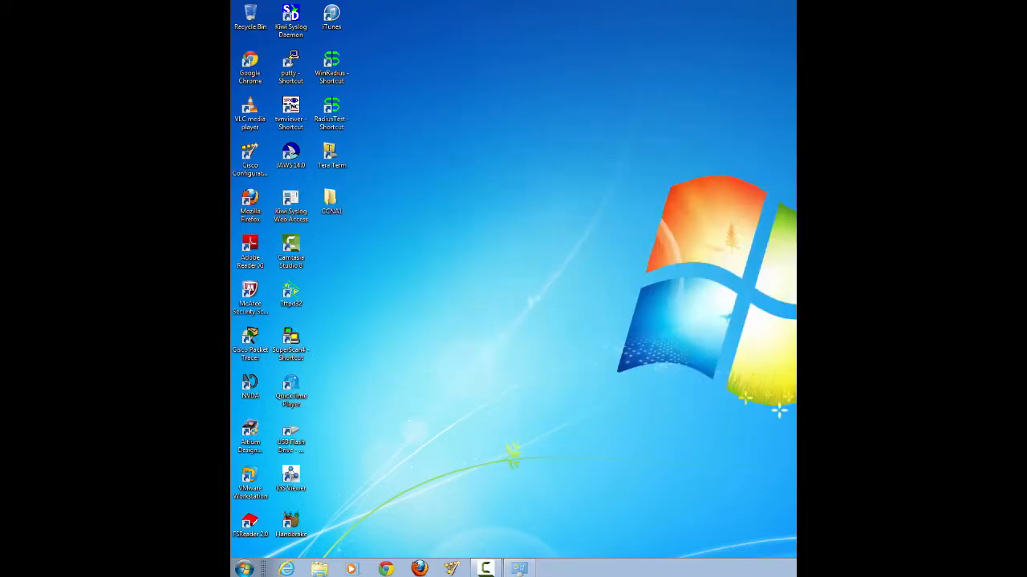
- Launch Tera Term and connect over Serial on COM3
left_click(330, 154)
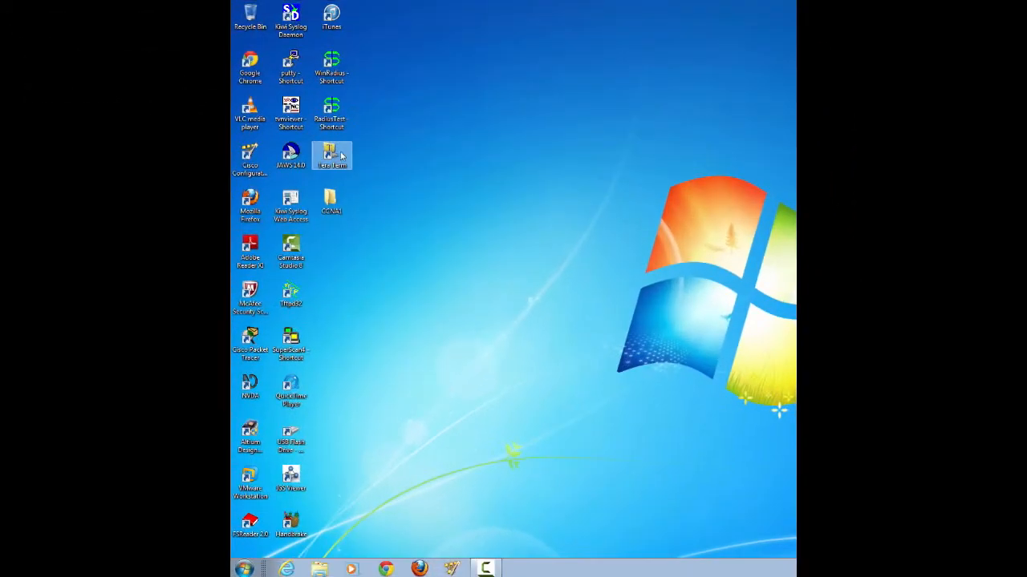
double_click(332, 154)
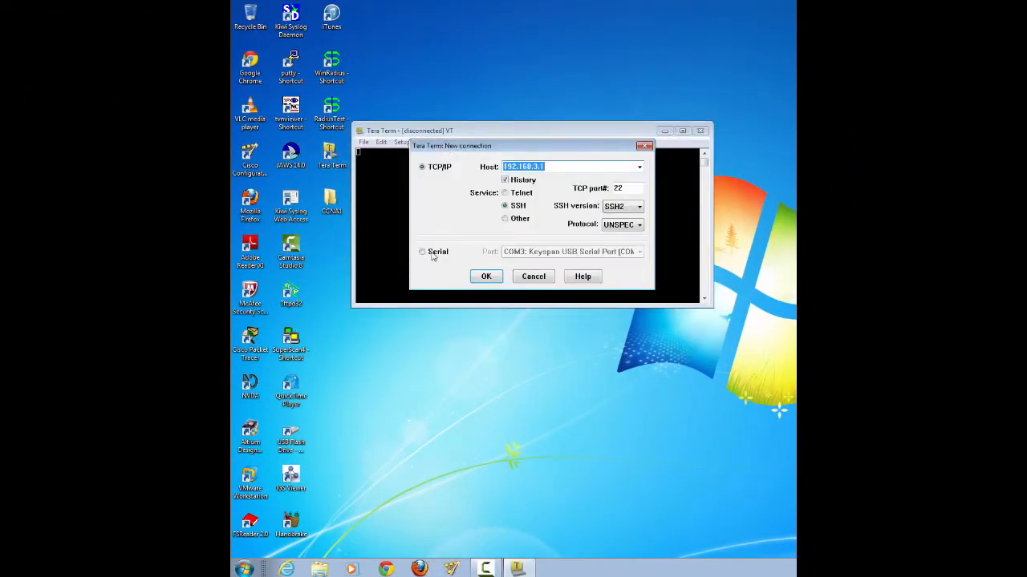
left_click(486, 276)
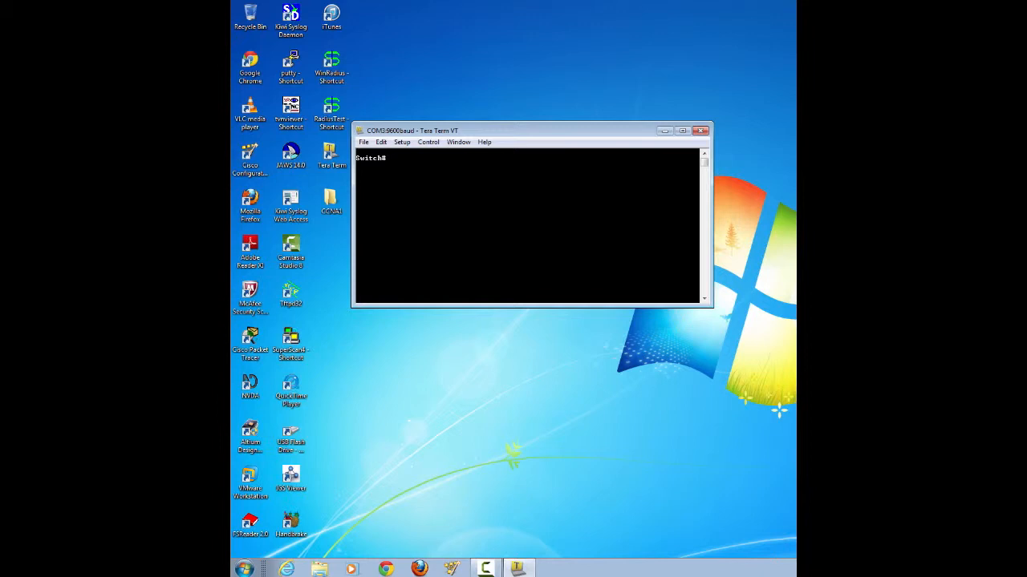
- Enter global configuration mode and set the hostname to S1
type("con")
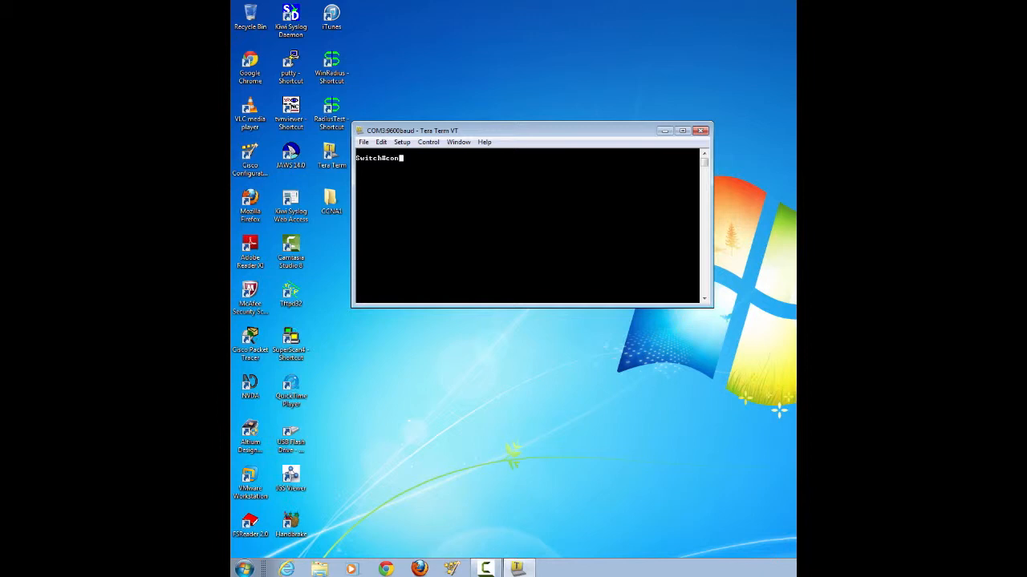
type("configure terminal")
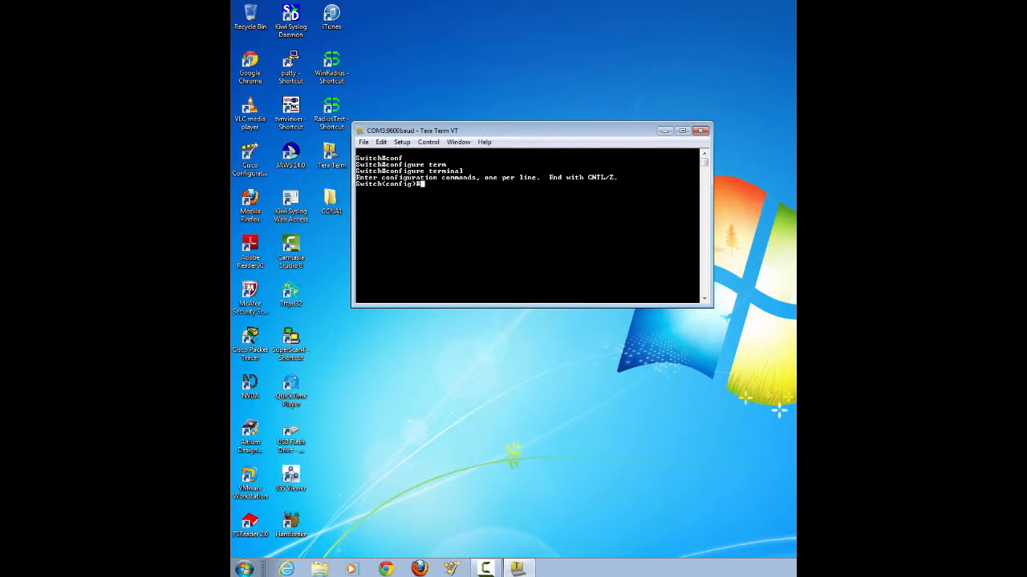
type("host")
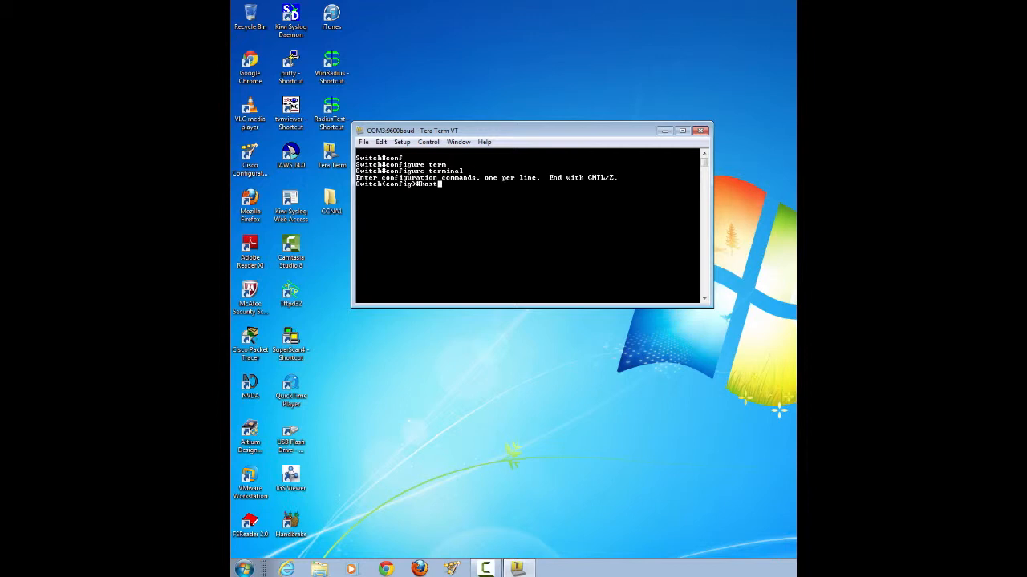
type("hostname")
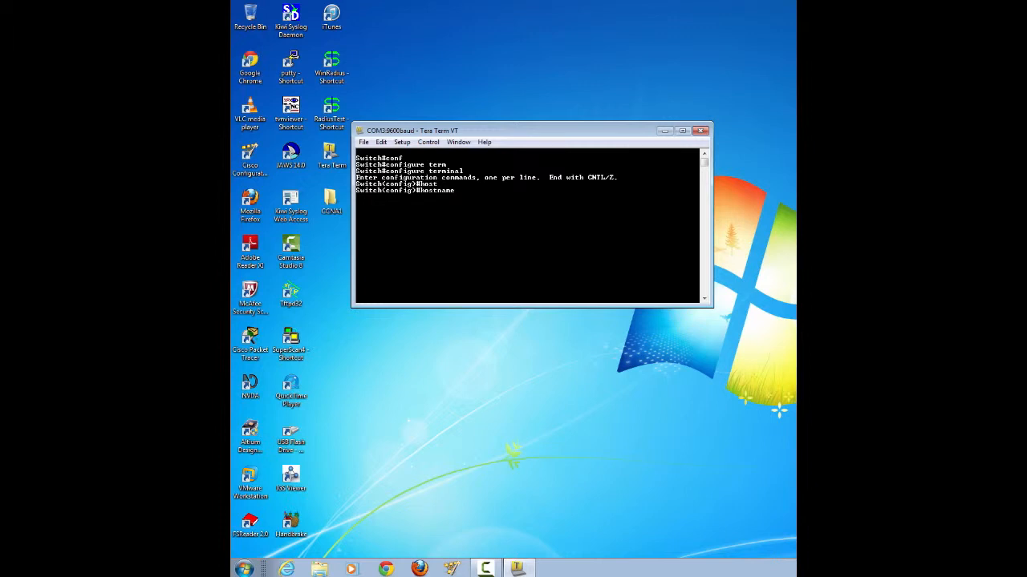
type("S1")
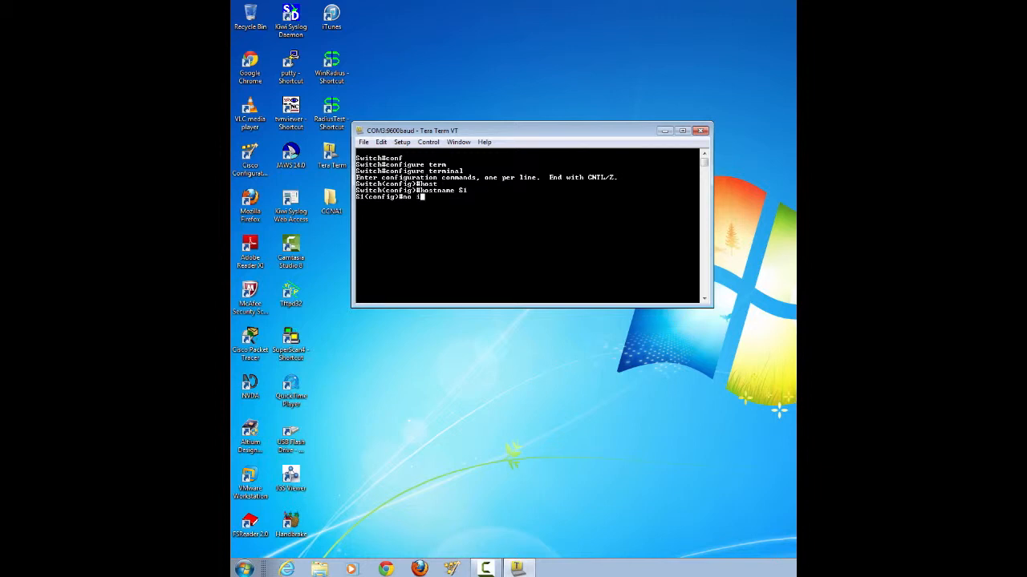
- Disable DNS lookups with no ip domain-lookup
type("ip domai")
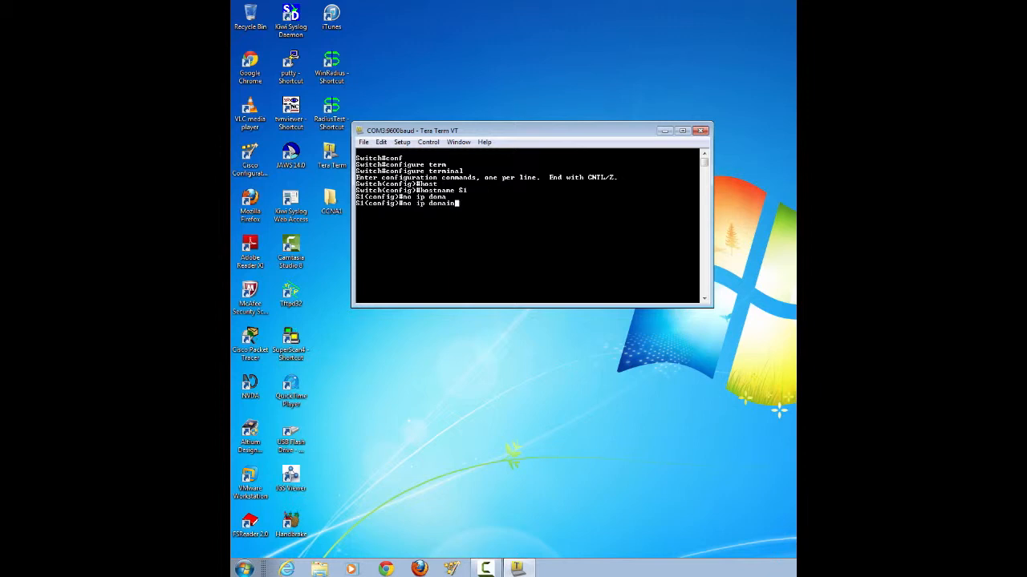
type("no ip domain-")
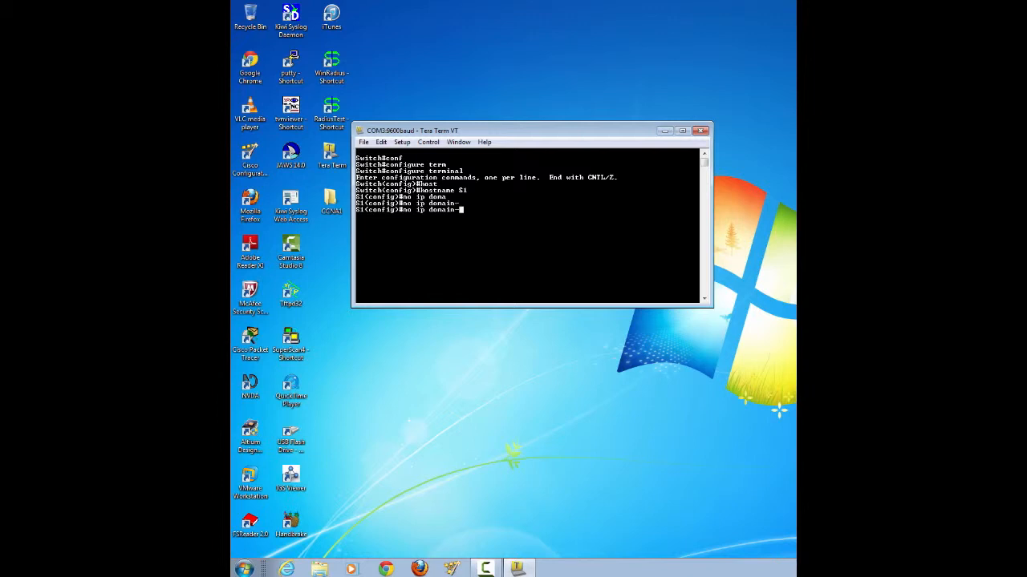
type("no ip domain-lookup")
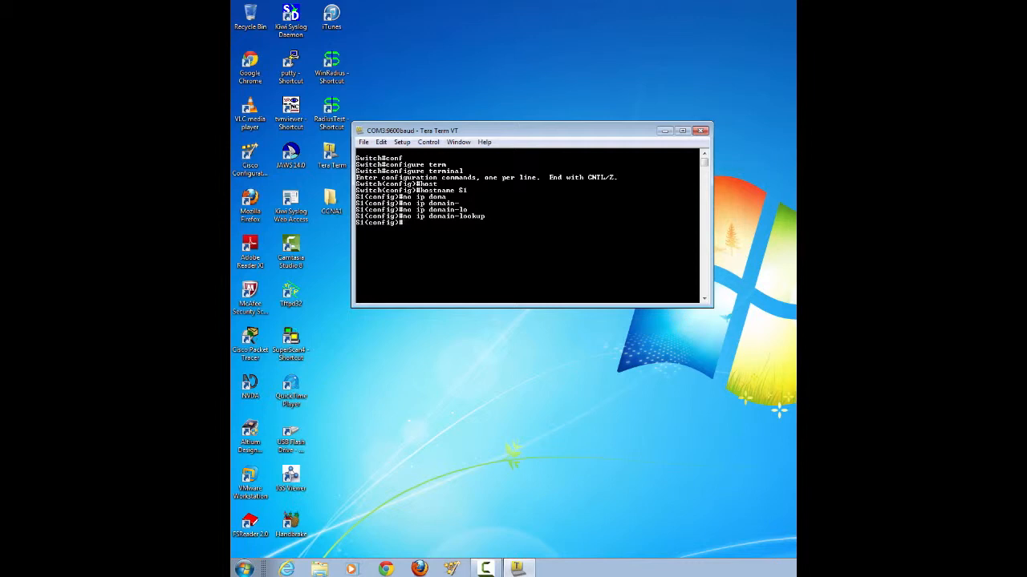
type("no")
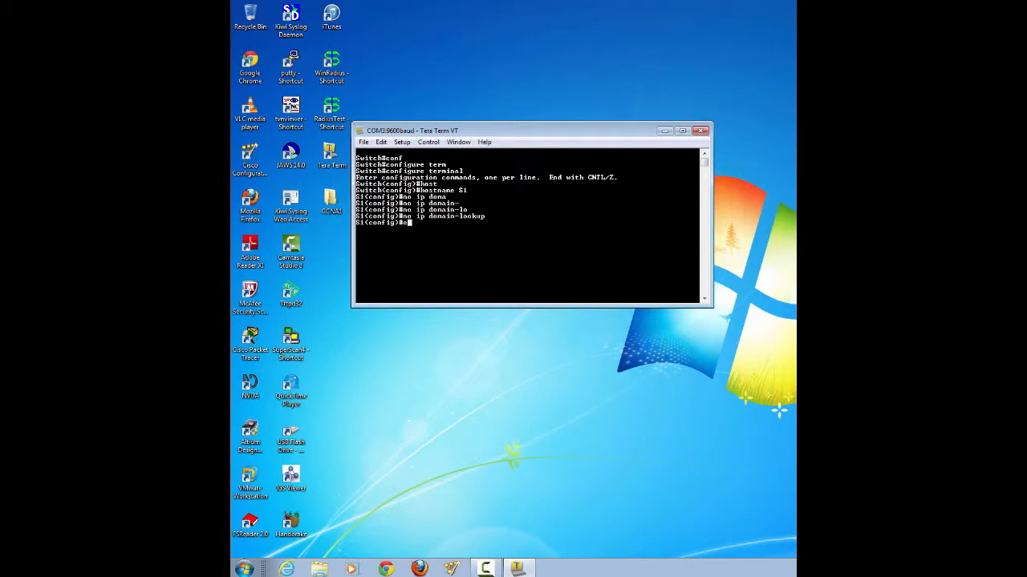
type("enable")
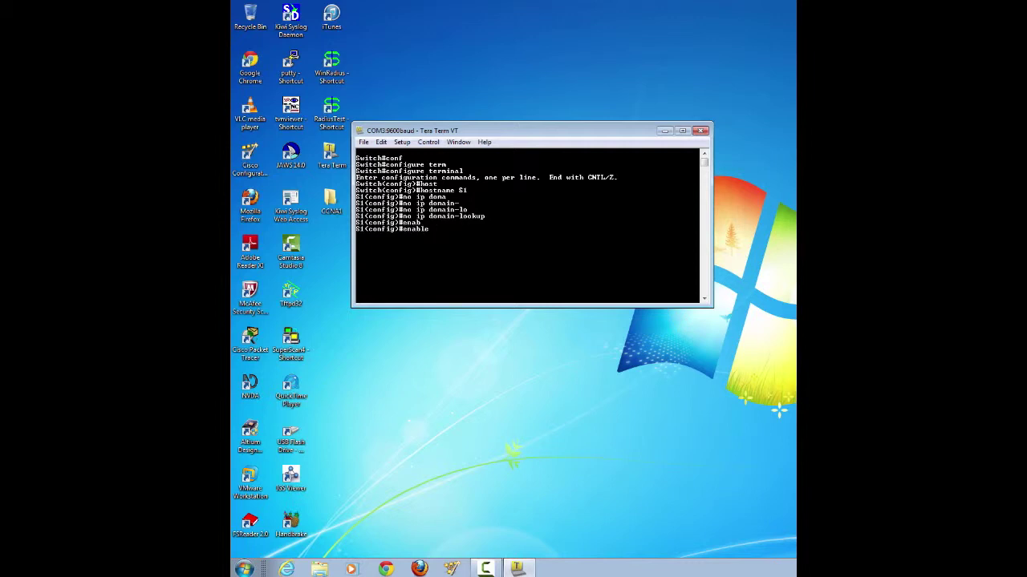
type("enable secret")
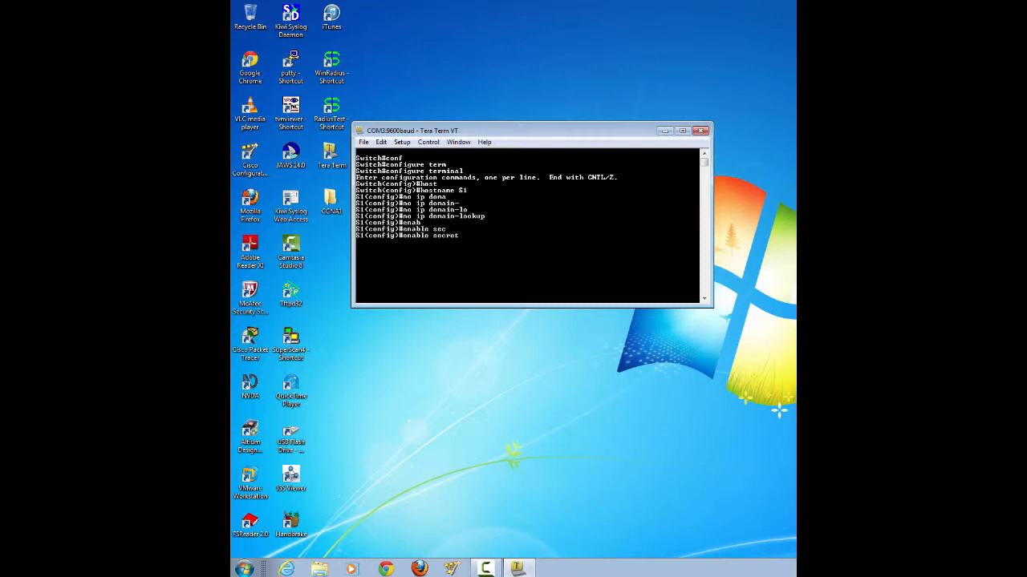
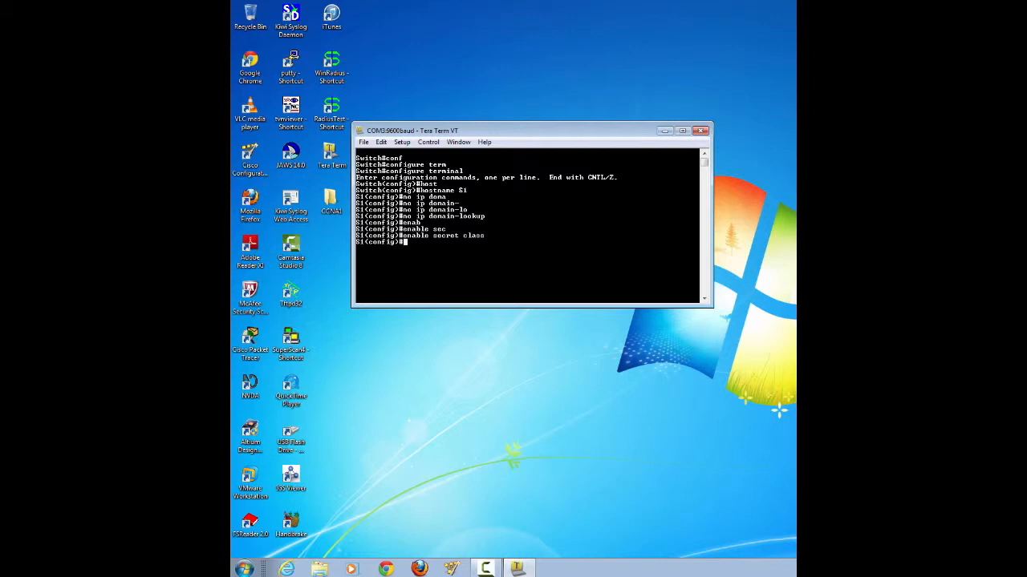
type("line")
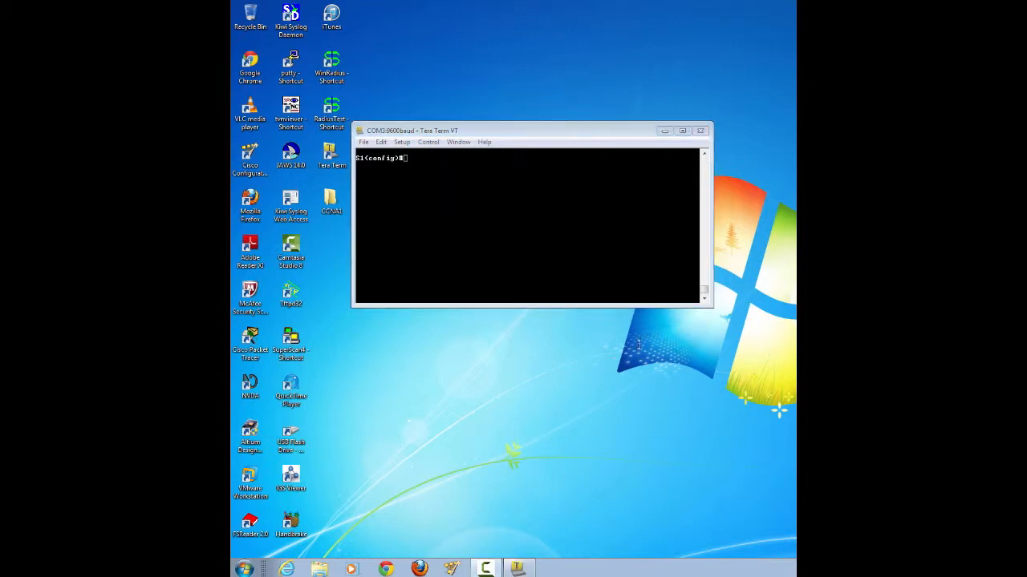
mouse_move(449, 156)
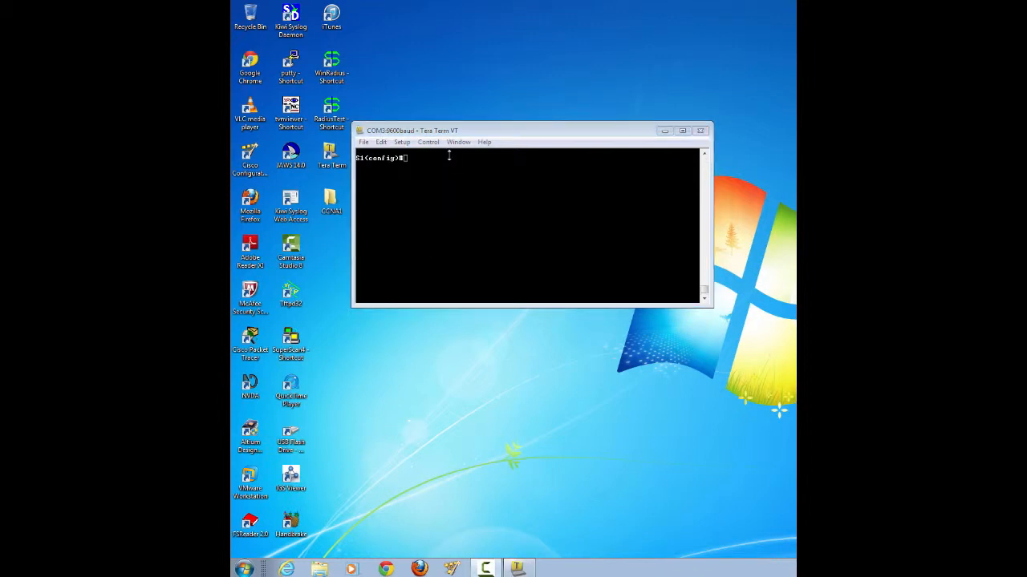
type("line con 0")
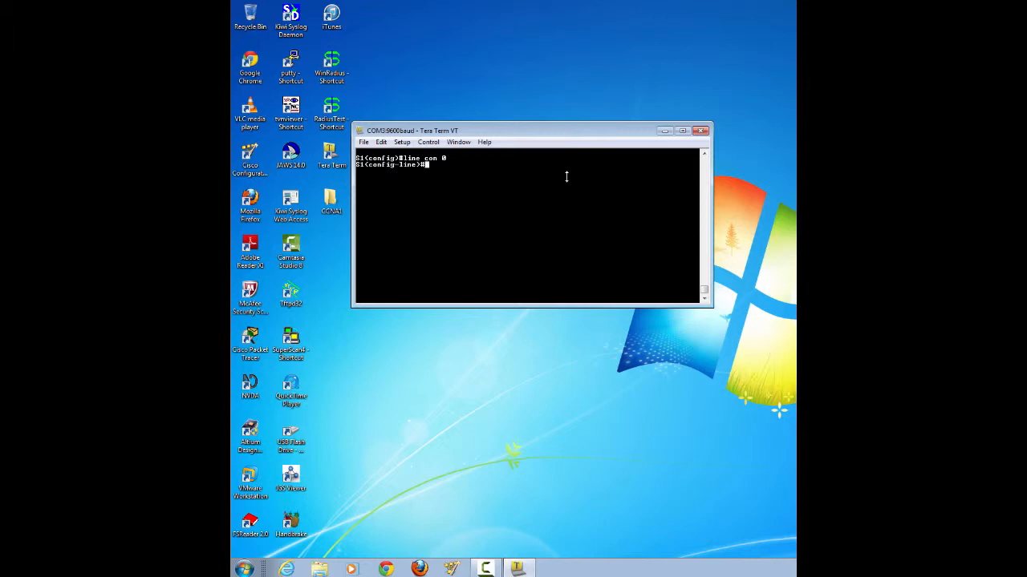
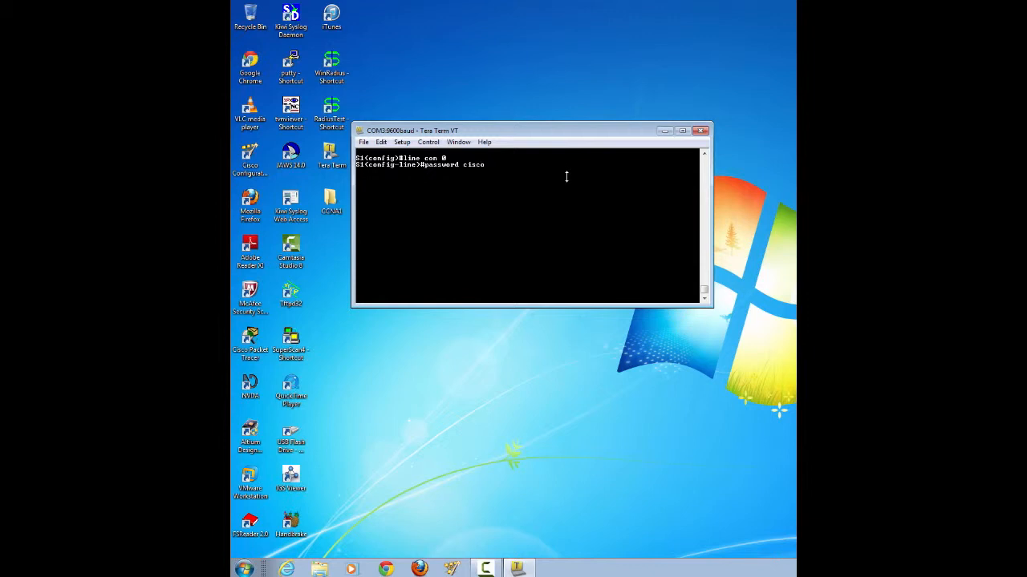
type("login")
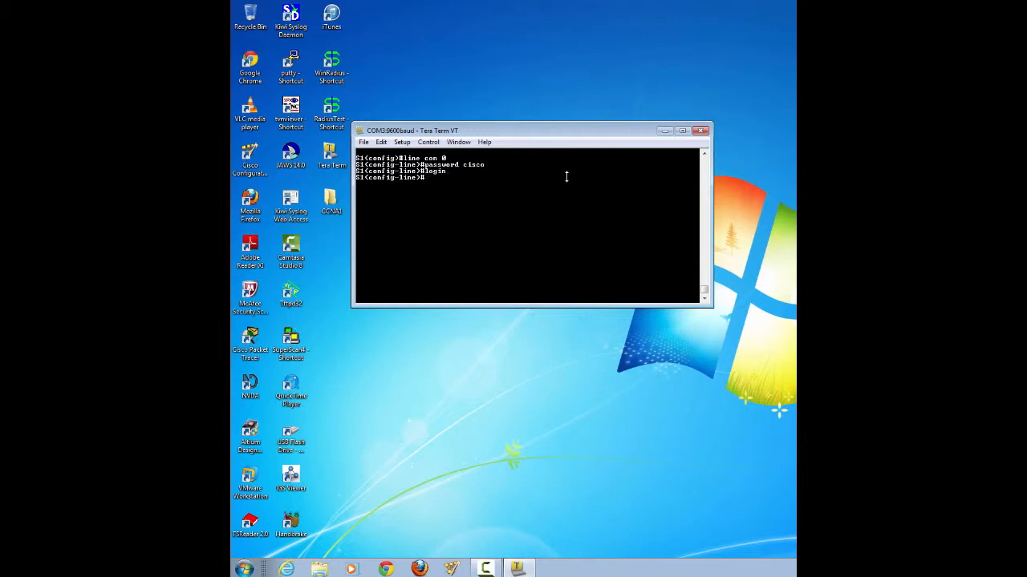
type("exit")
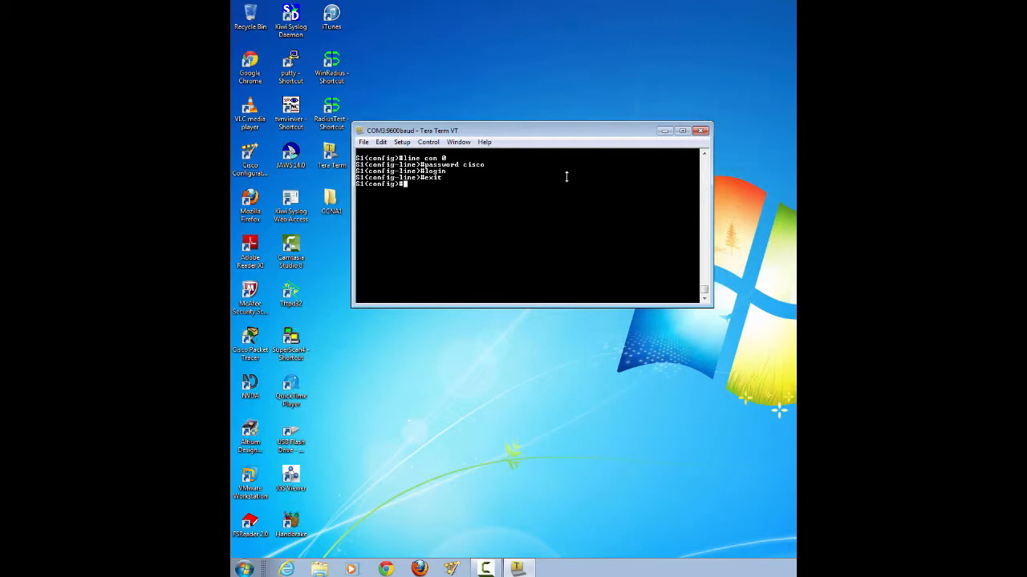
type("b")
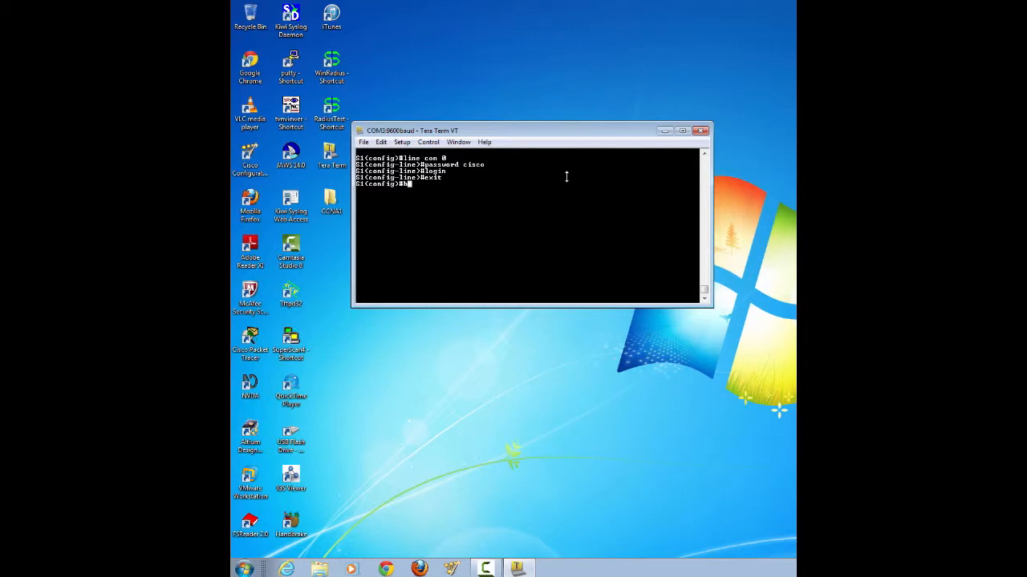
- Set MOTD banner 'Unauthorized access is strictly prohibited and prosecuted…' delimited by #, then exit
type("banner")
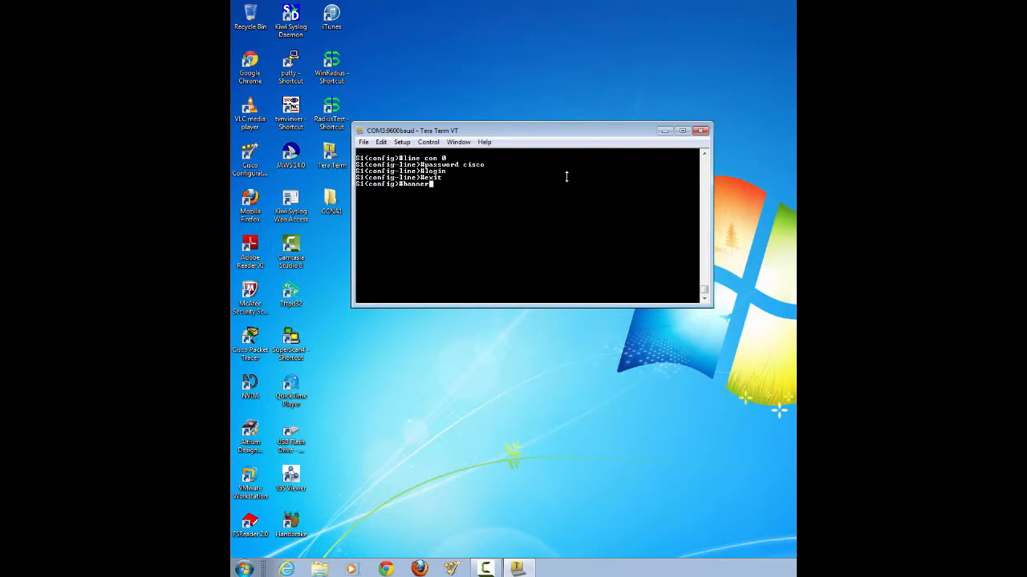
type("motd")
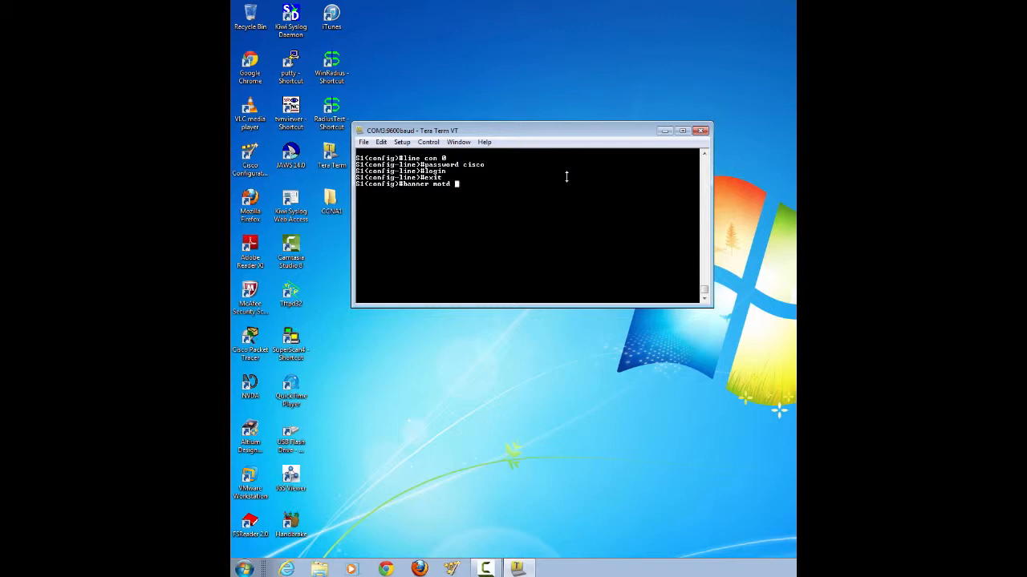
type("#")
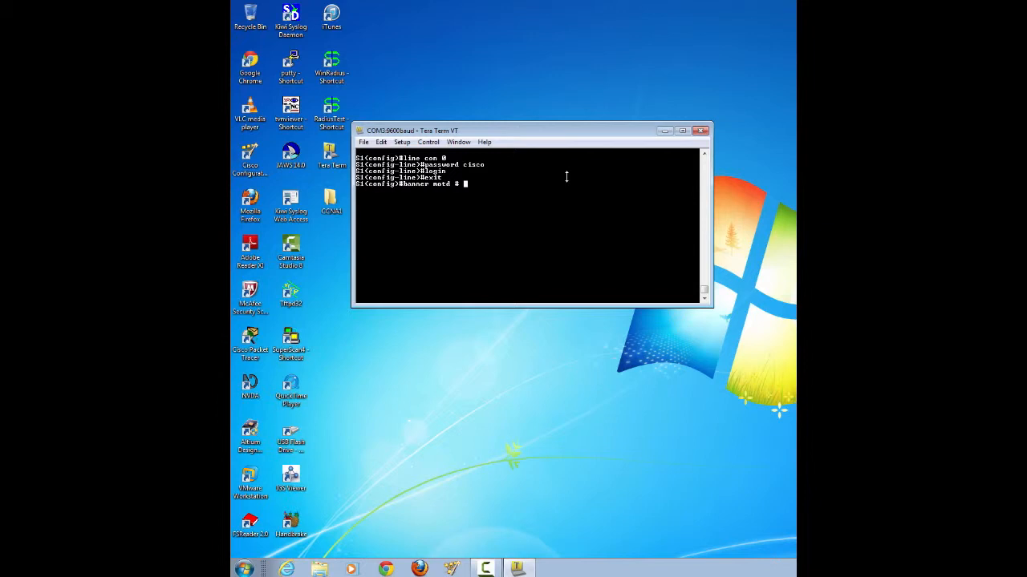
type("Un")
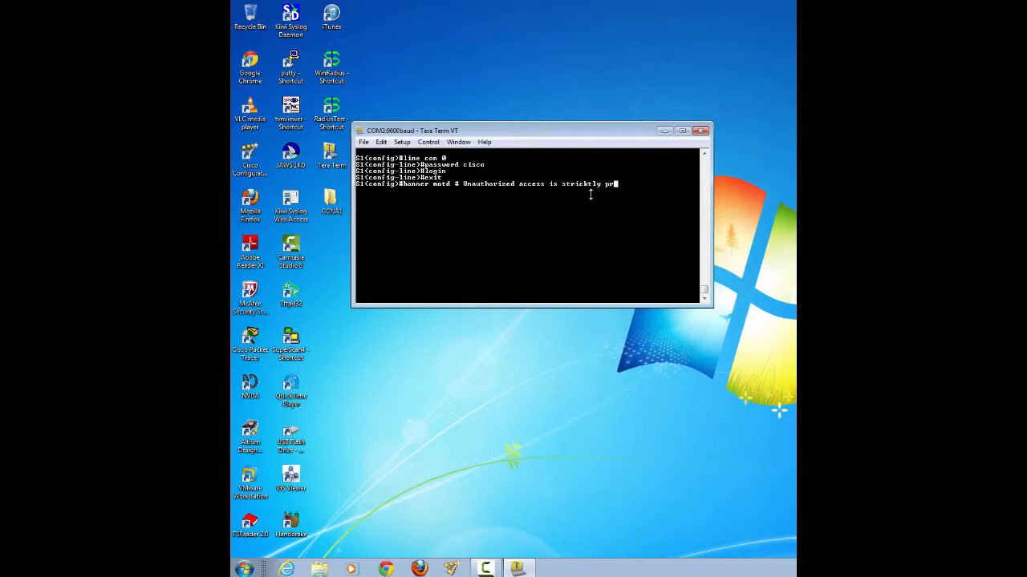
type("ohibited")
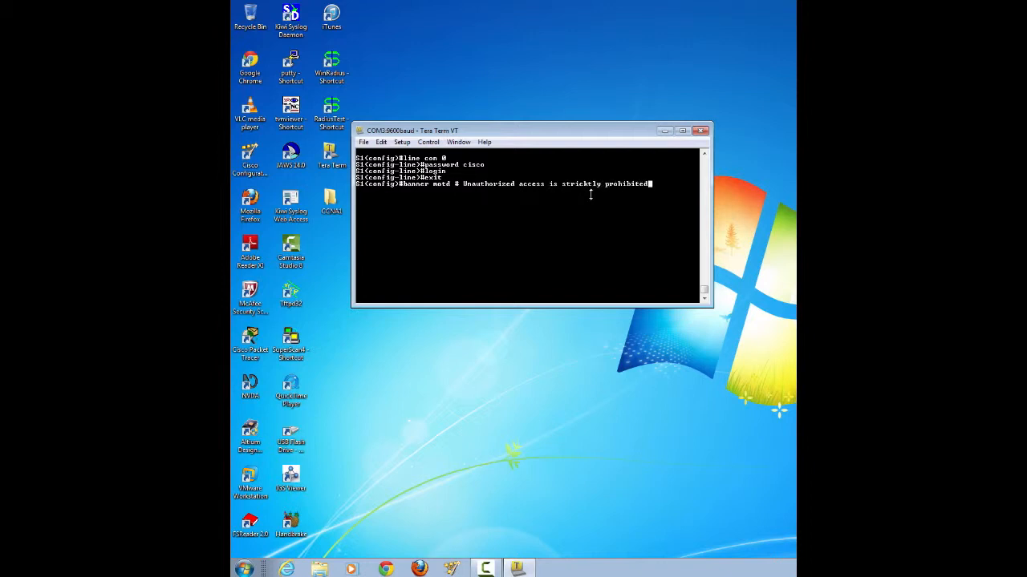
type("and")
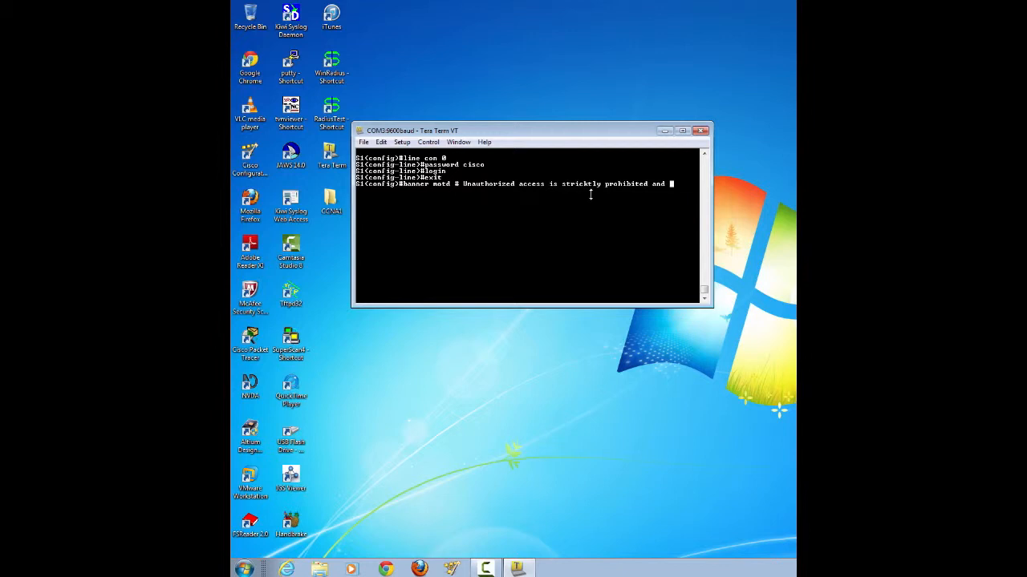
type("prosecuted to the full extent of the law. #")
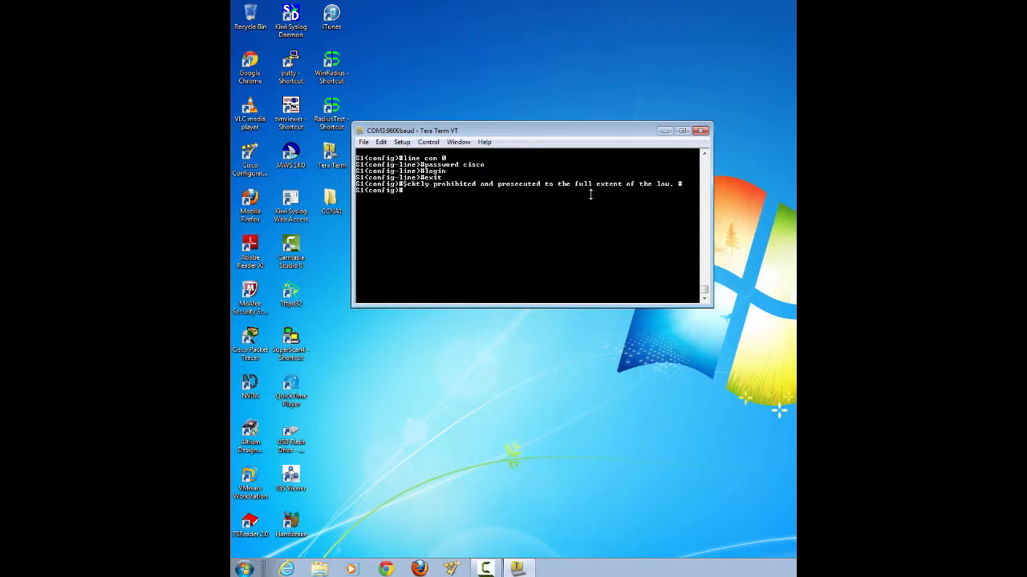
type("exit")
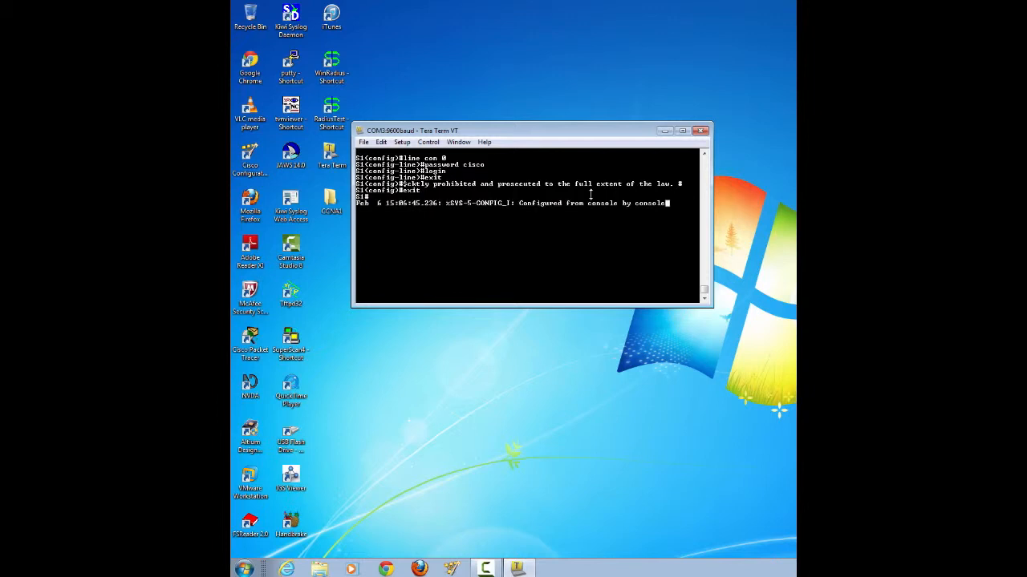
- Copy running-config to startup-config, accepting the default filename
type("copy r")
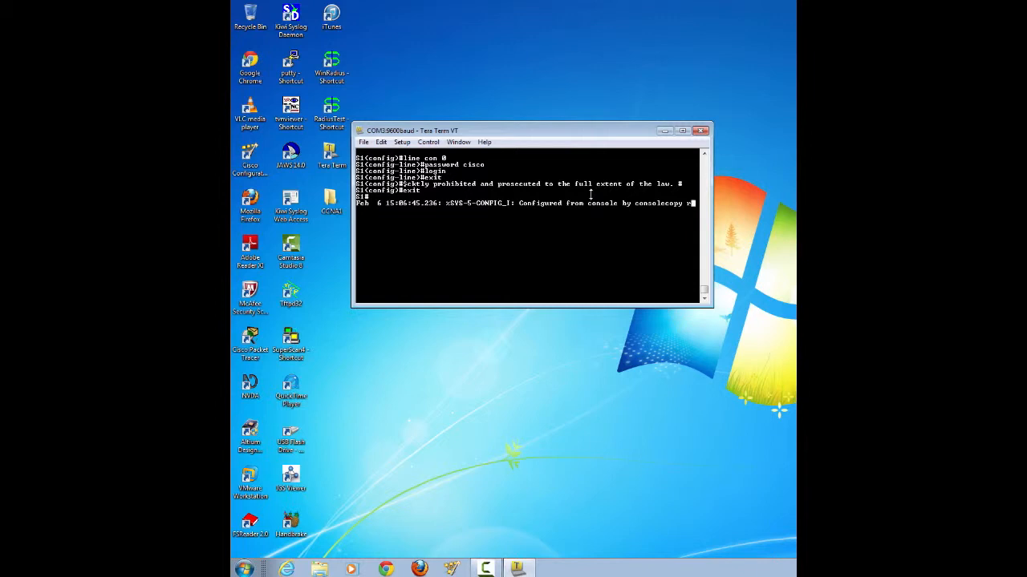
type("copy running-config startup-config")
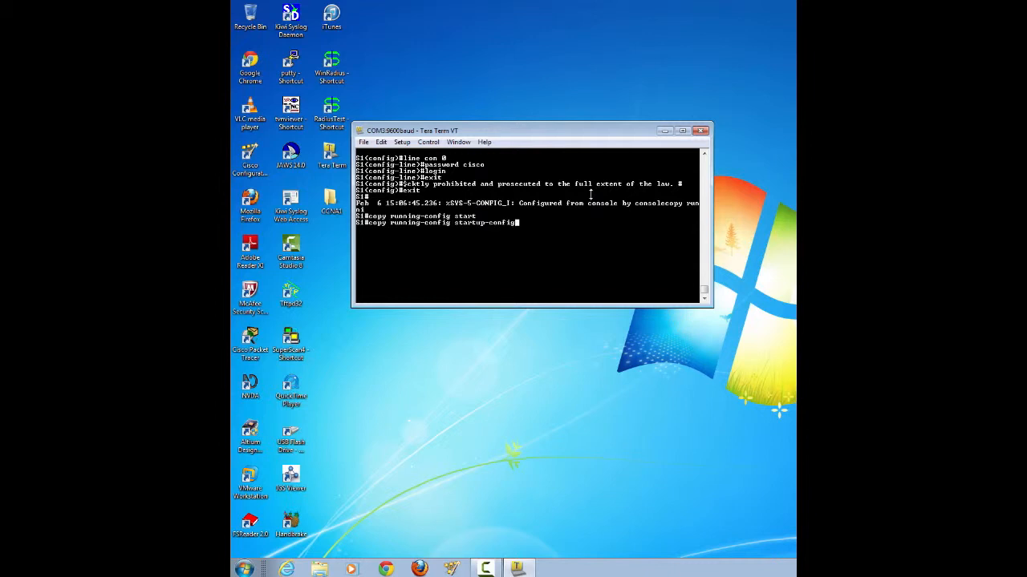
key("Return")
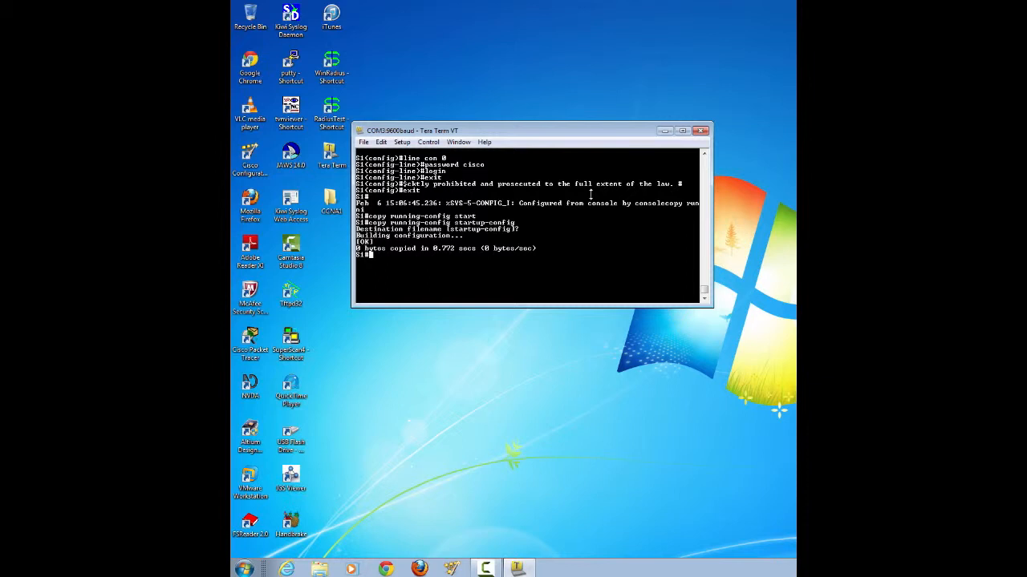
type("show running-config")
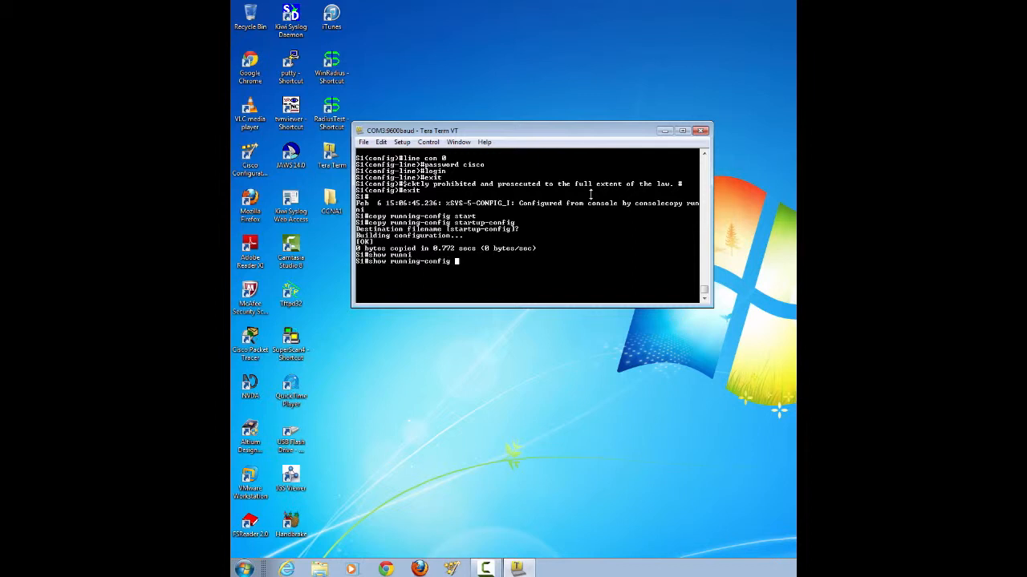
- Page through S1's running-config to confirm the MOTD banner and console password
key("Return")
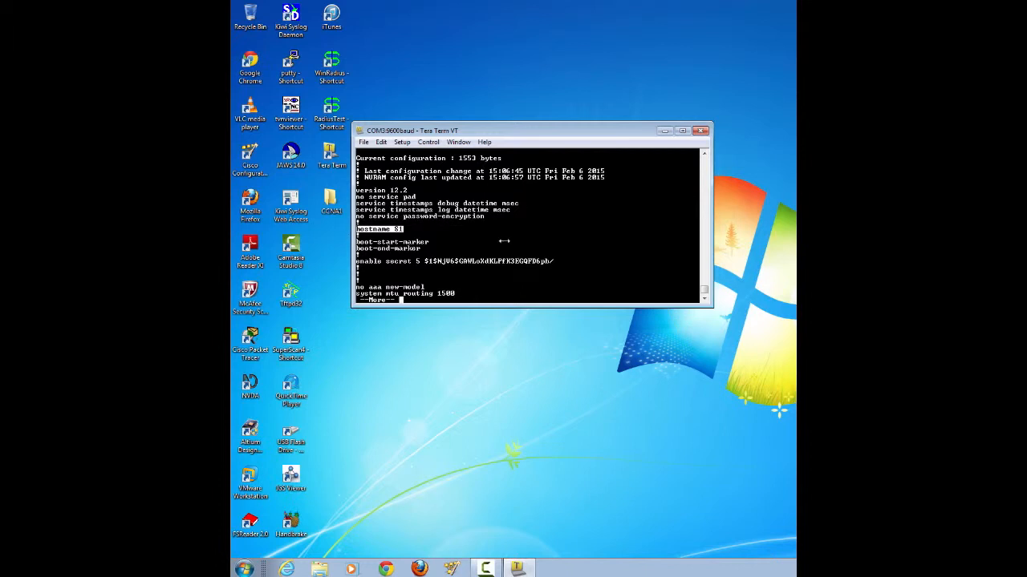
key("space")
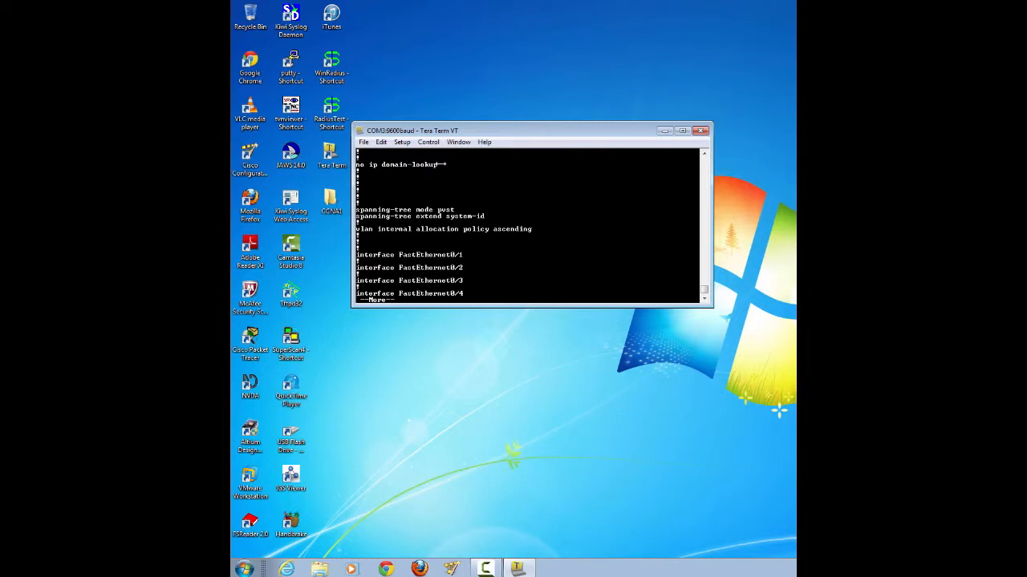
key("space")
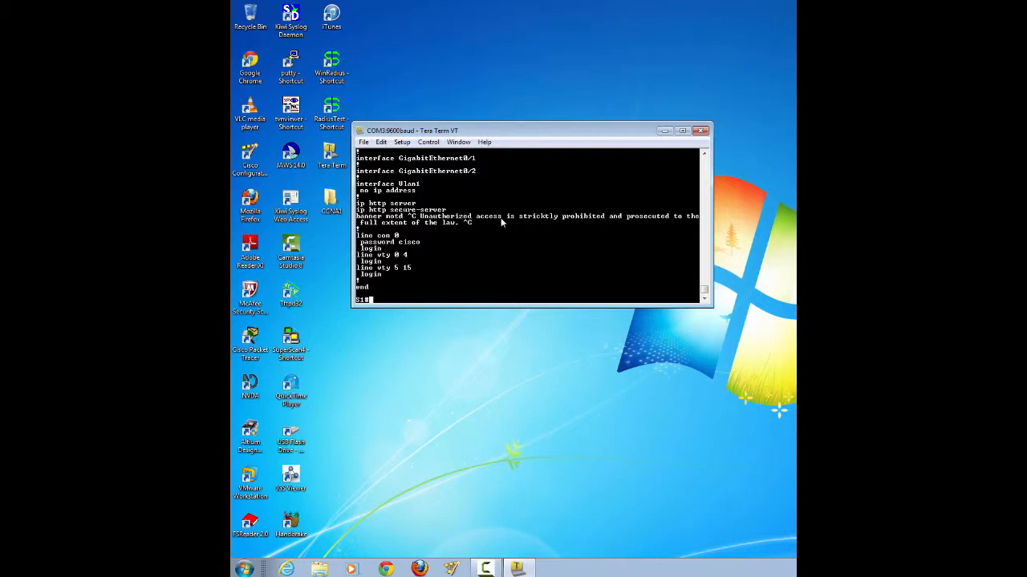
mouse_move(457, 230)
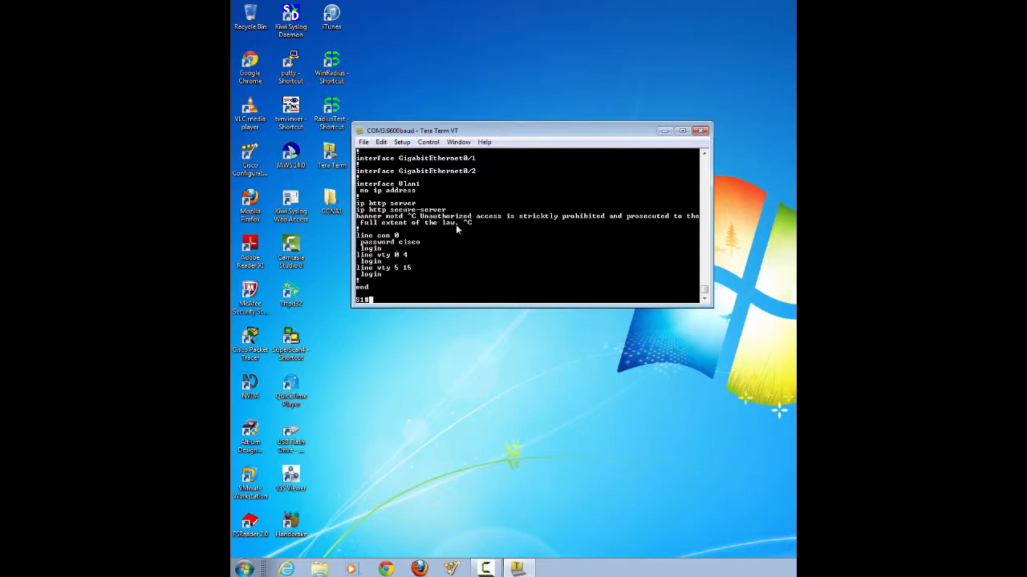
mouse_move(433, 286)
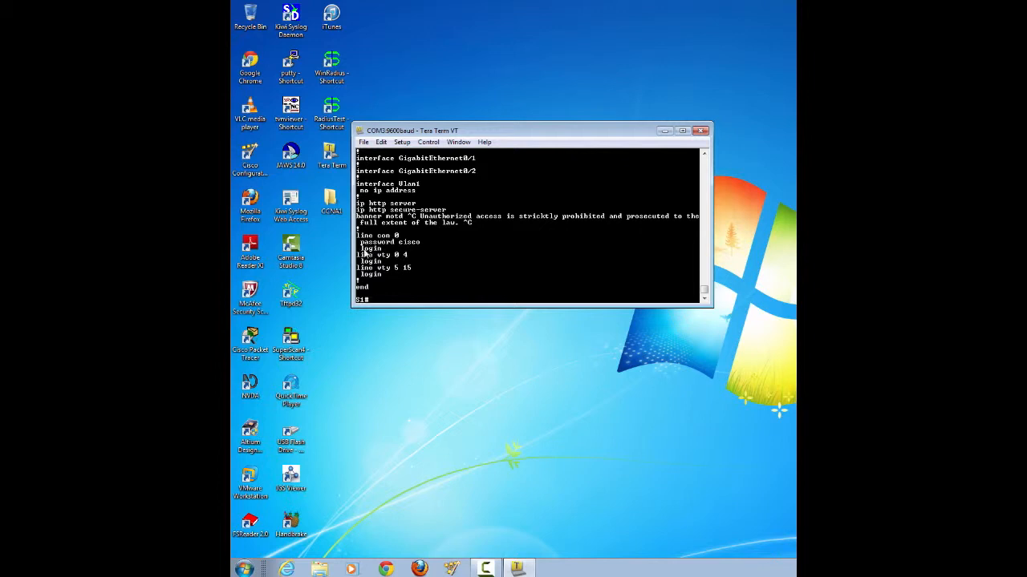
mouse_move(387, 255)
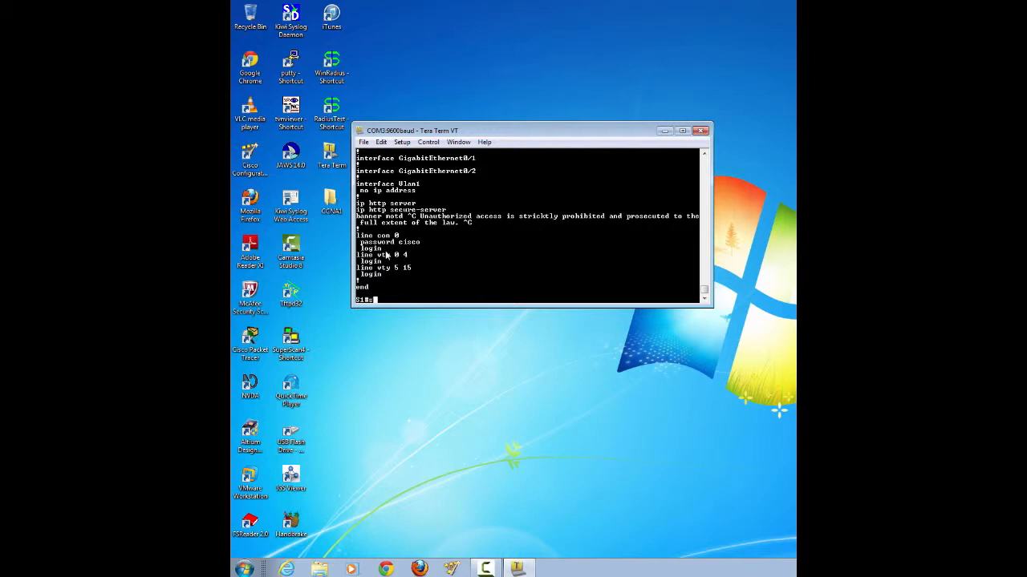
- Run show version to view S1's C2960 IOS 12.2(55)SE7 details
type("show")
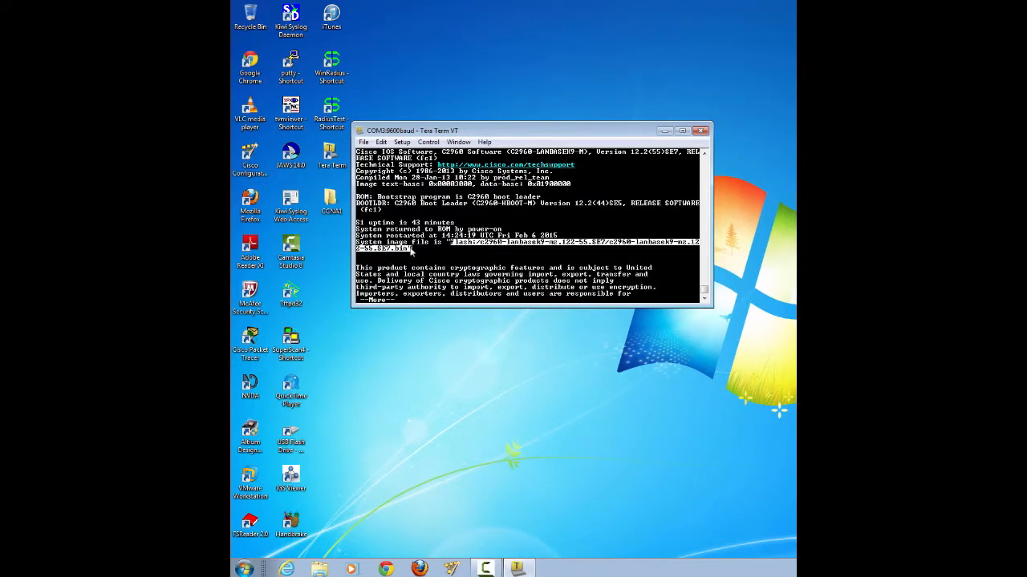
mouse_move(583, 249)
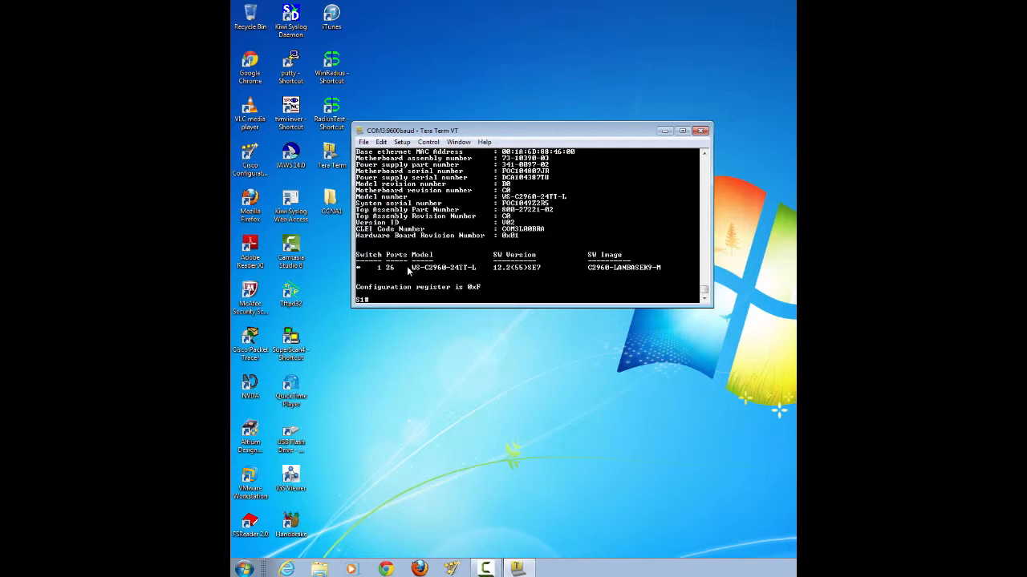
mouse_move(482, 276)
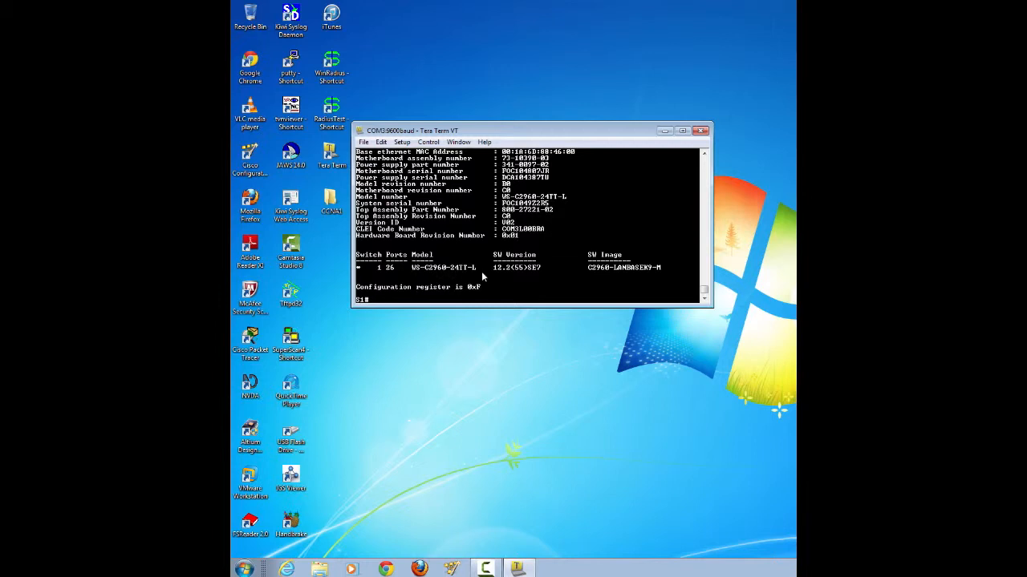
mouse_move(669, 273)
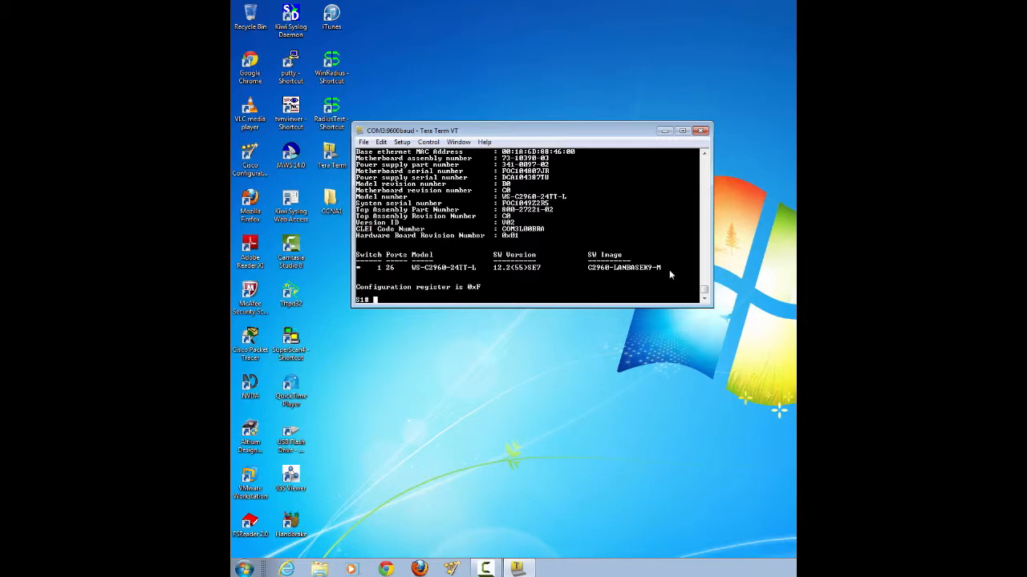
- Display 'show ip interface brief' and page past the interface listing
type("show")
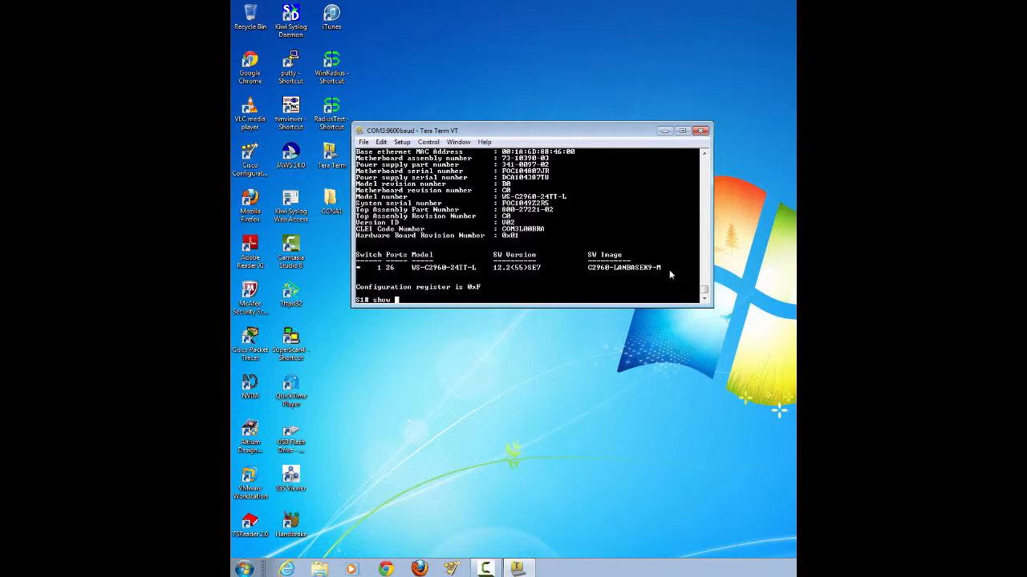
type("ip inte")
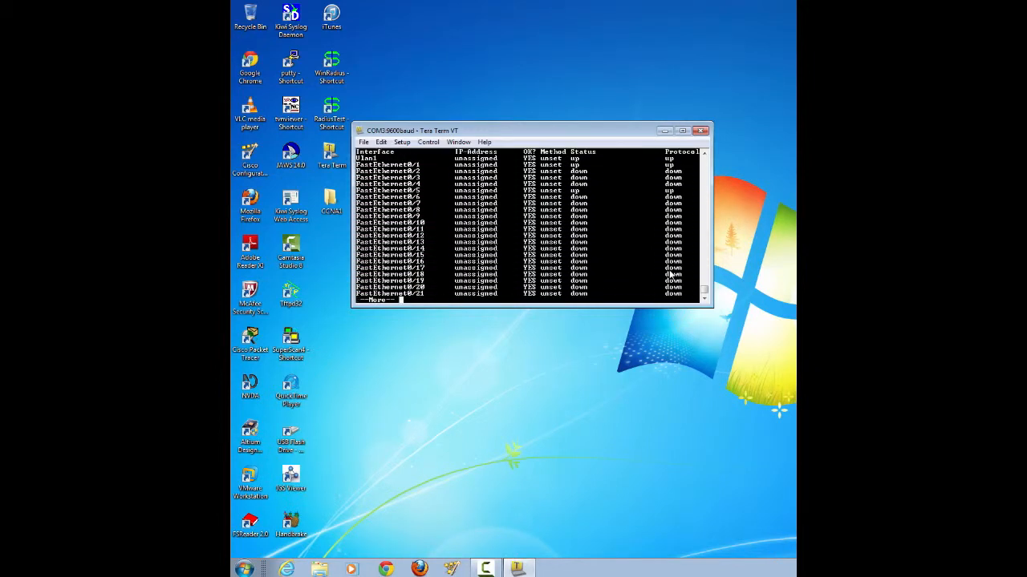
mouse_move(421, 171)
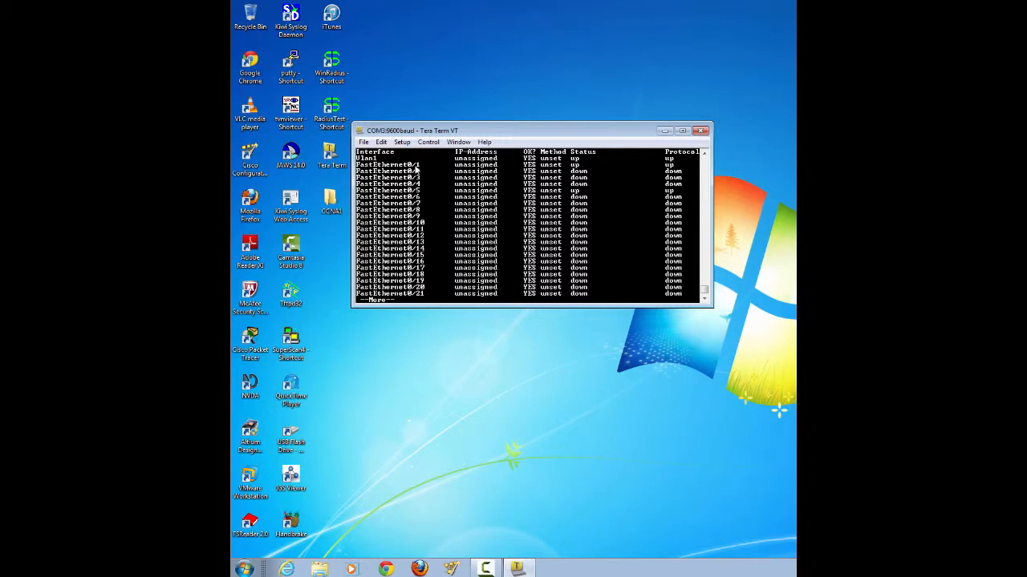
mouse_move(444, 181)
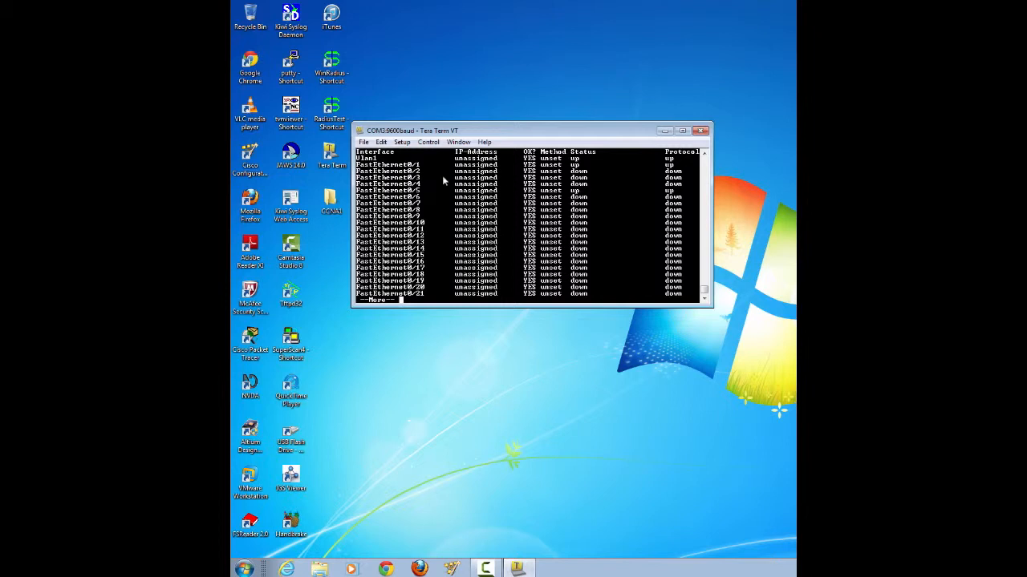
mouse_move(507, 194)
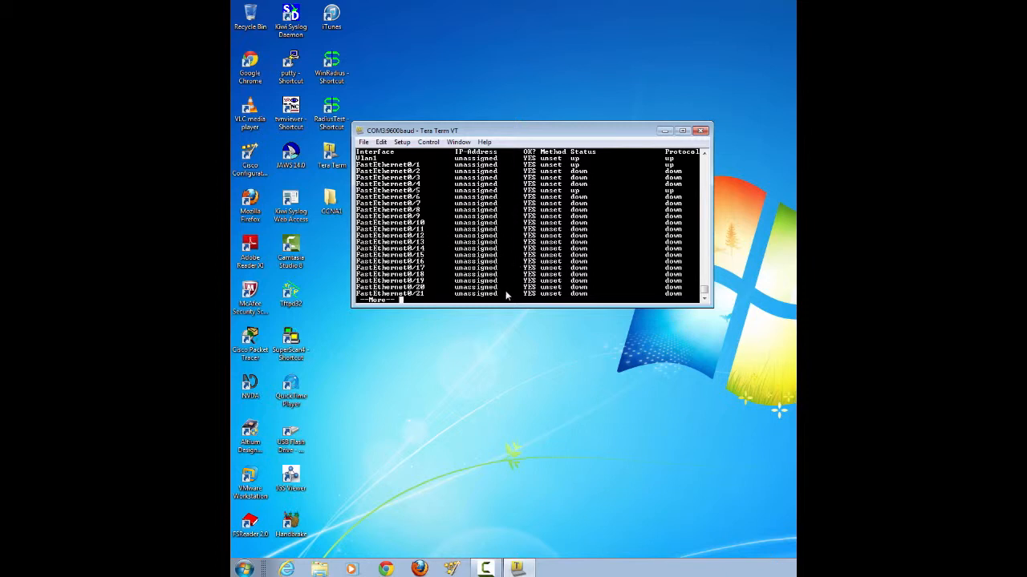
key("space")
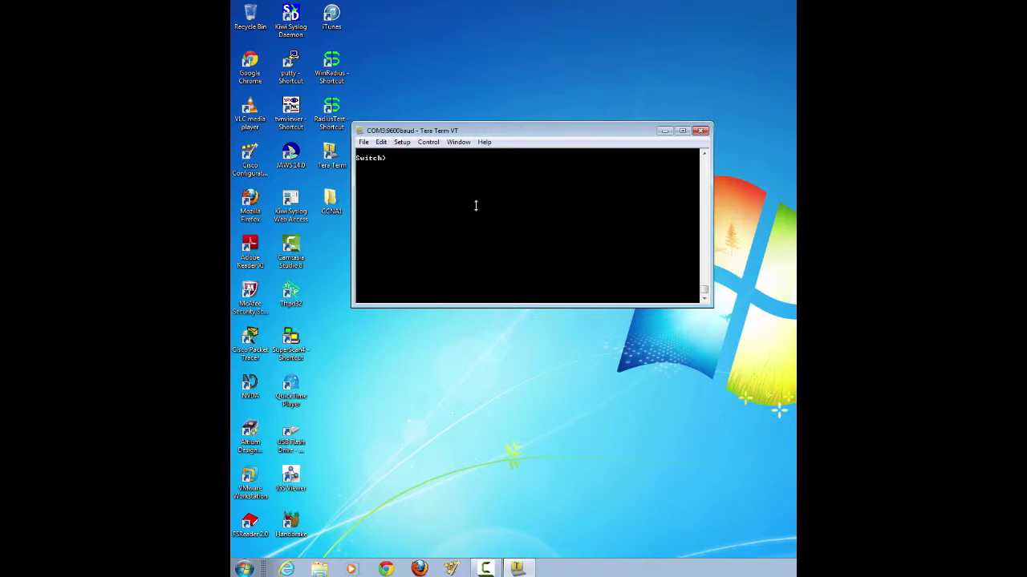
- Enter privileged mode and list the contents of flash:
type("enable")
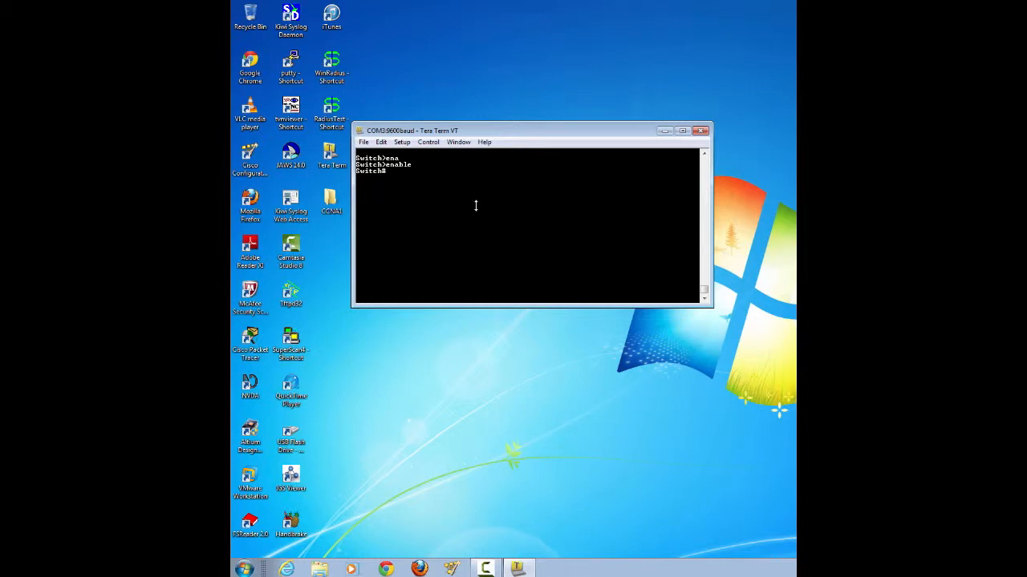
type("show")
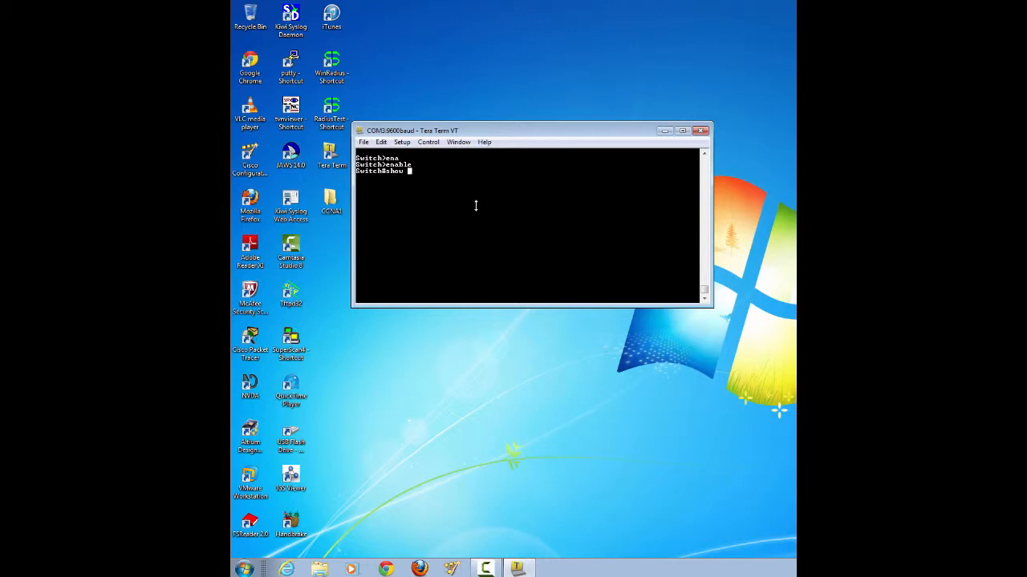
type("show flash:")
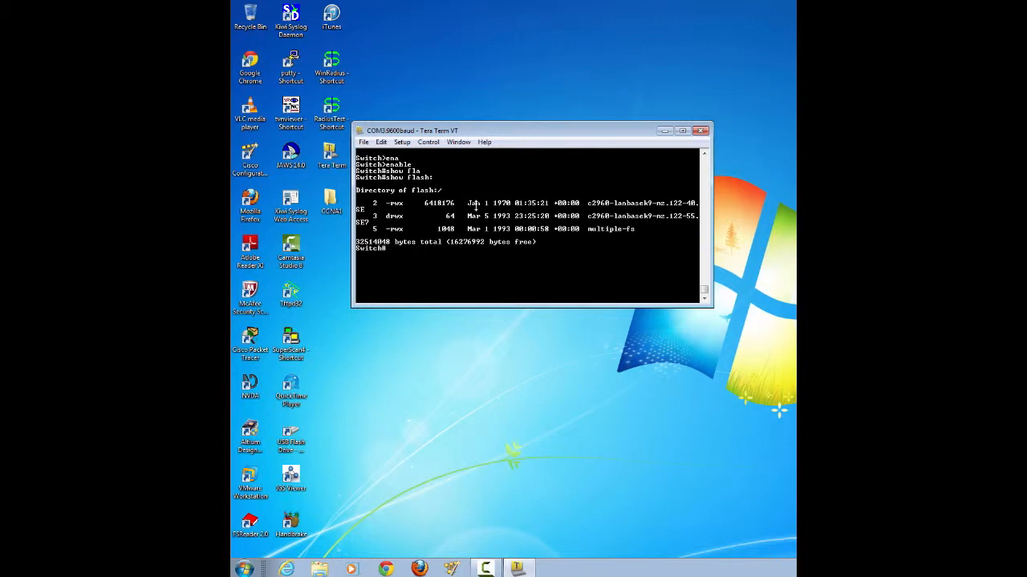
- Attempt to delete vlan.dat from flash, which reports no such file
type("de")
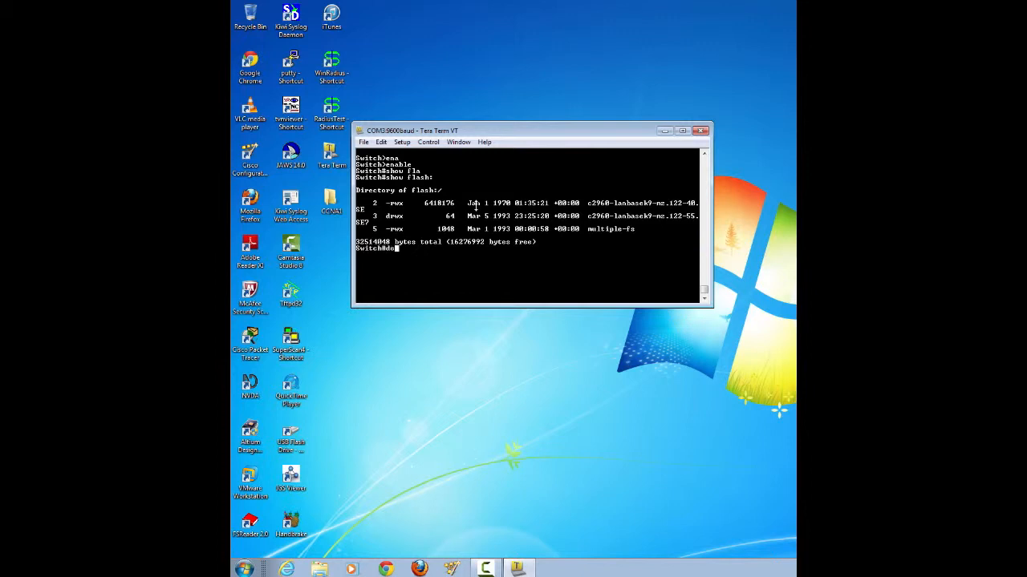
type("delete")
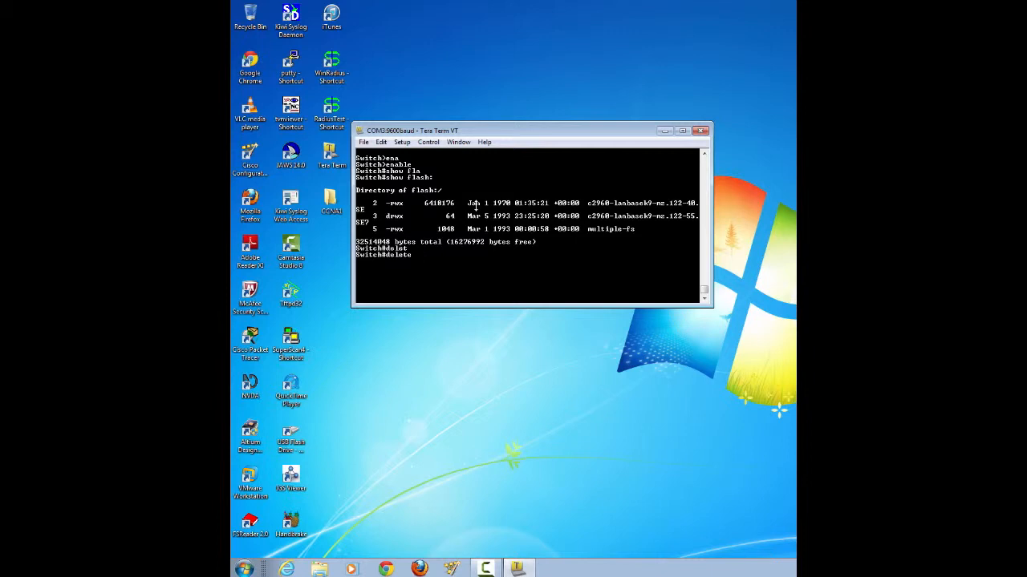
type("vlan.dat")
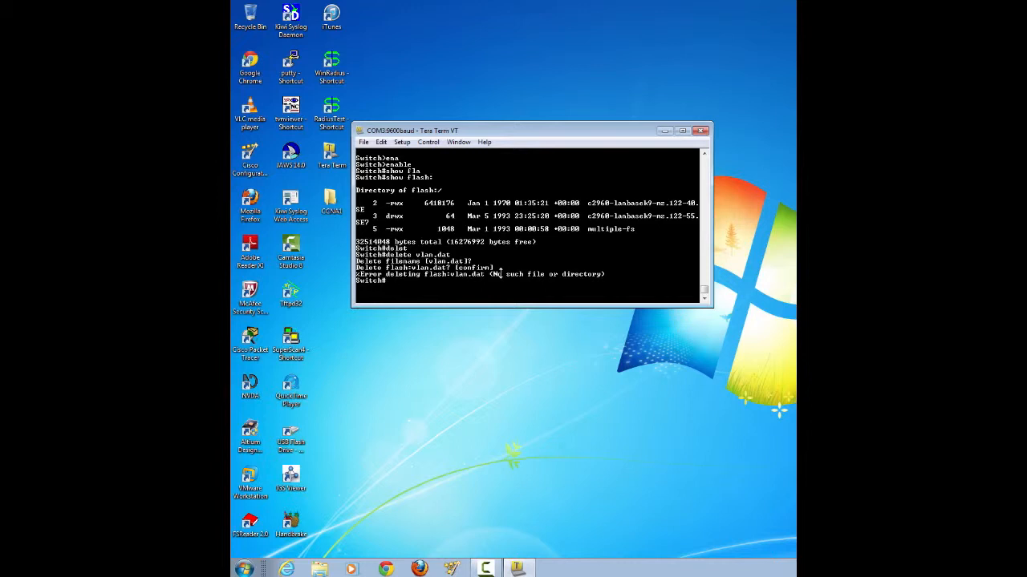
- Erase startup-config from NVRAM and issue reload, leaving it awaiting confirmation
type("erase")
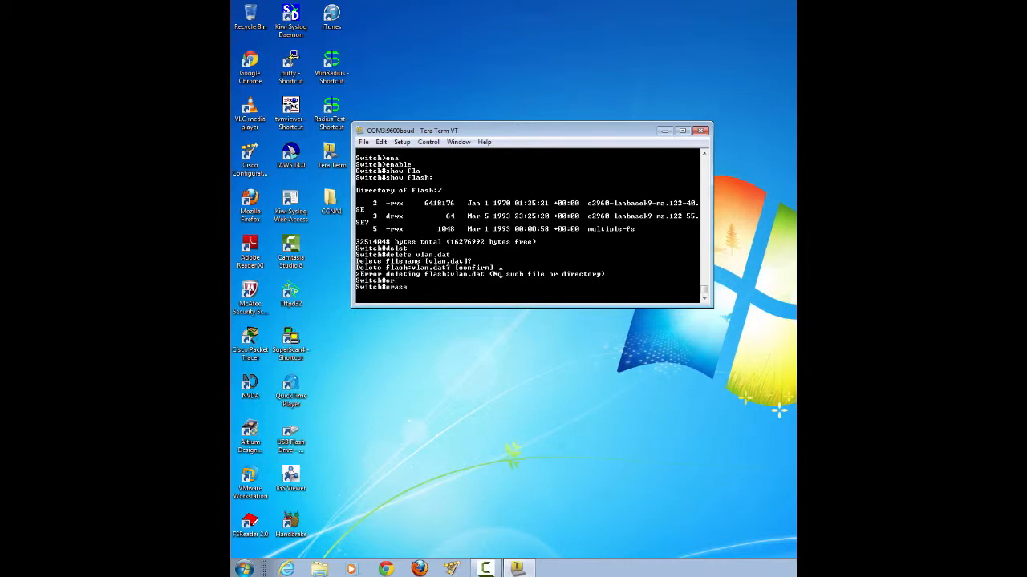
type("erase startup-config")
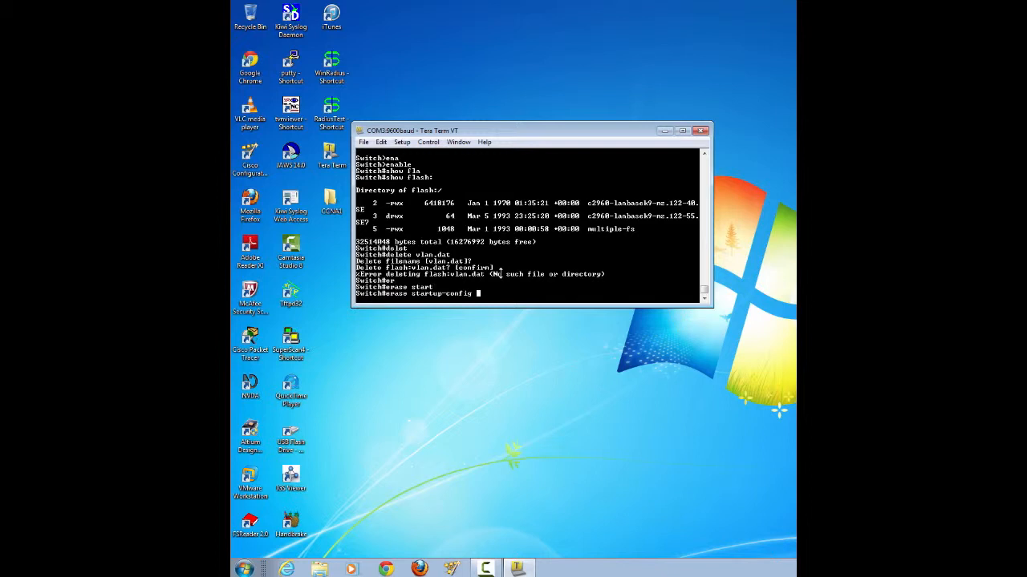
key("Return")
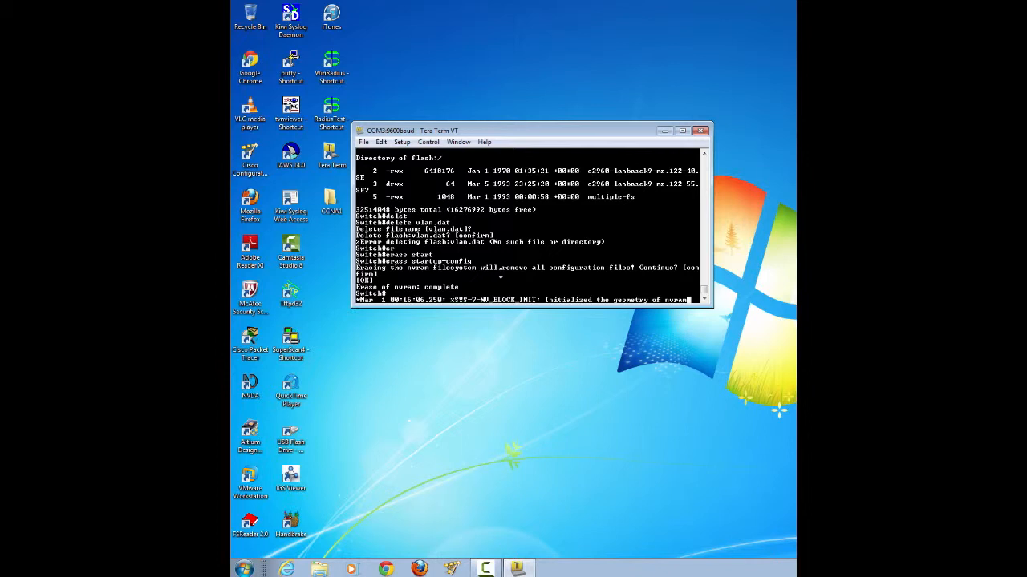
type("reload")
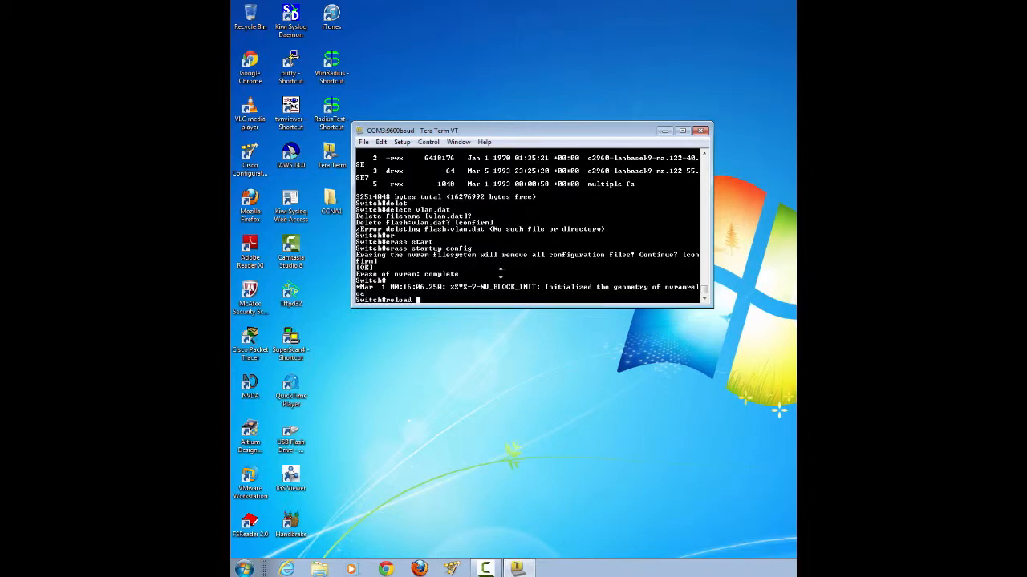
key("Return")
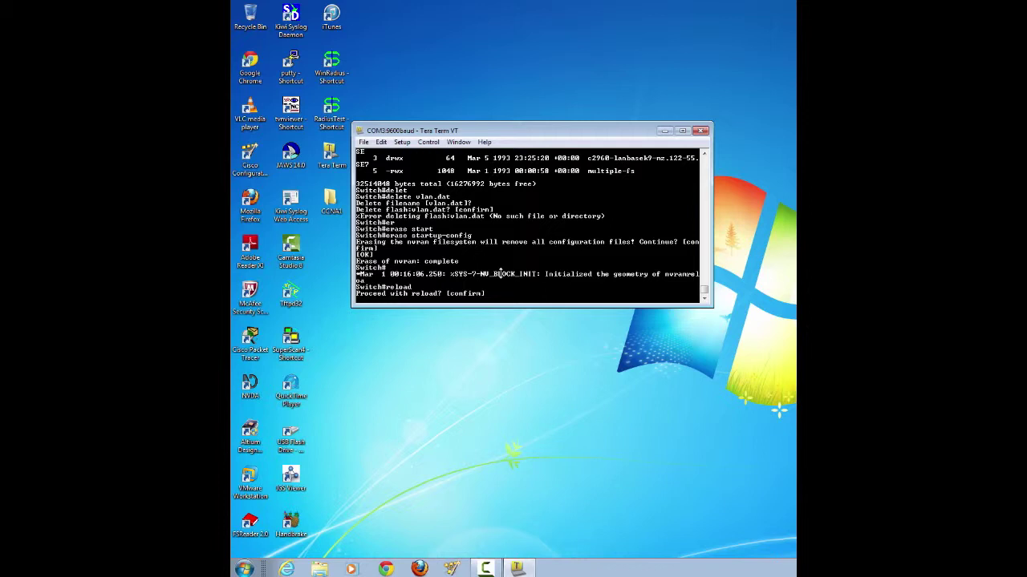